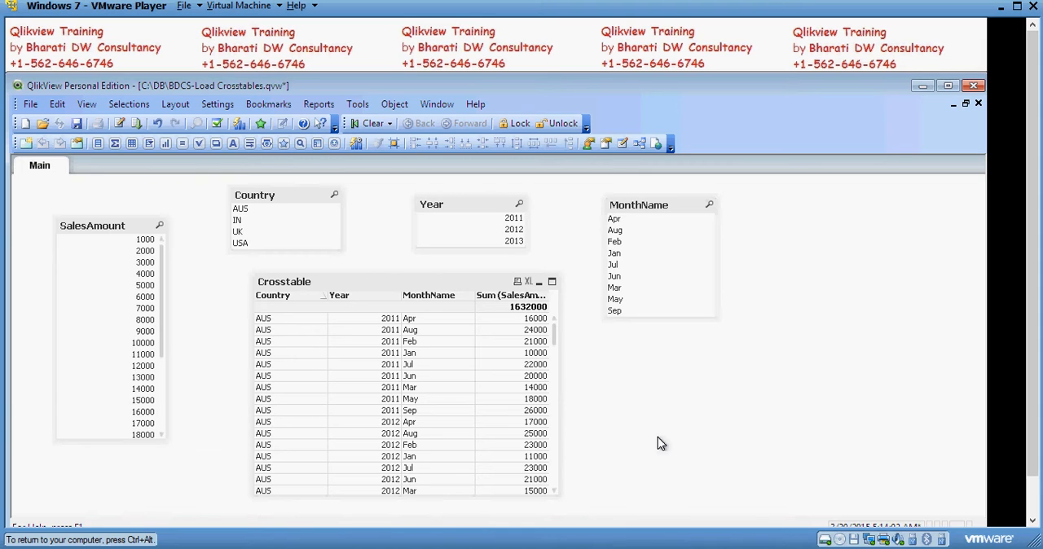
{"action": "mouse_move", "coordinate": [541, 385]}
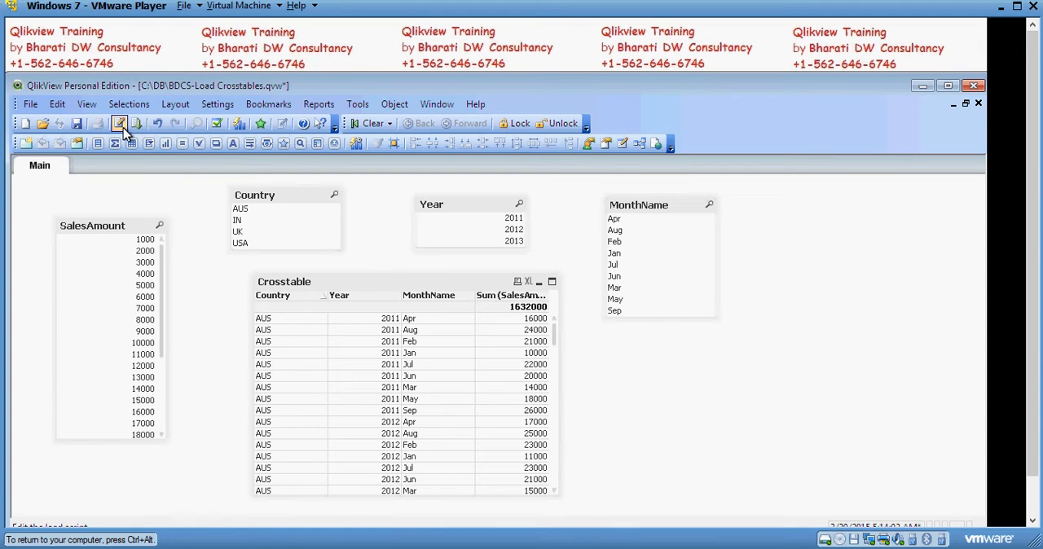
{"action": "mouse_move", "coordinate": [121, 127]}
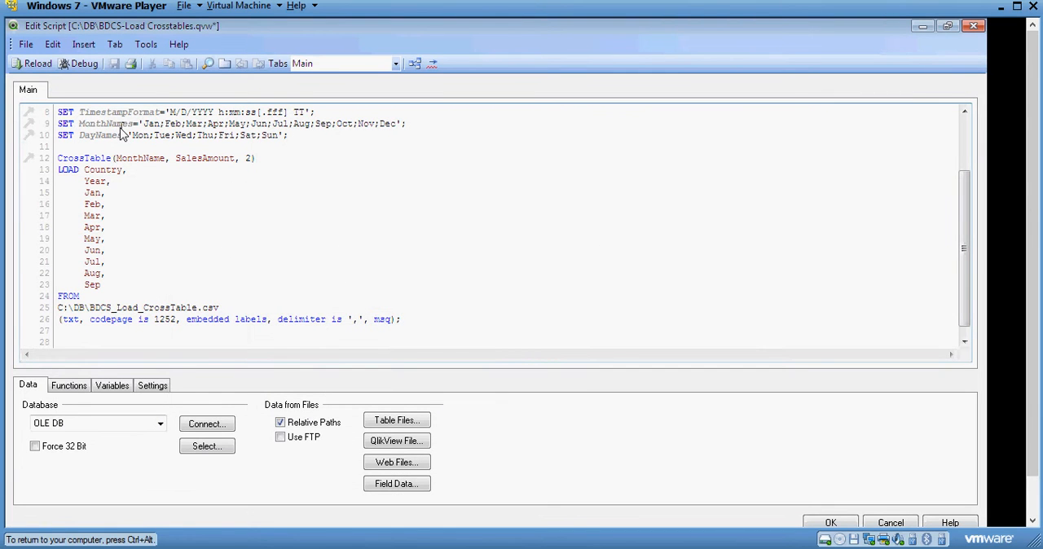
{"action": "mouse_move", "coordinate": [144, 207]}
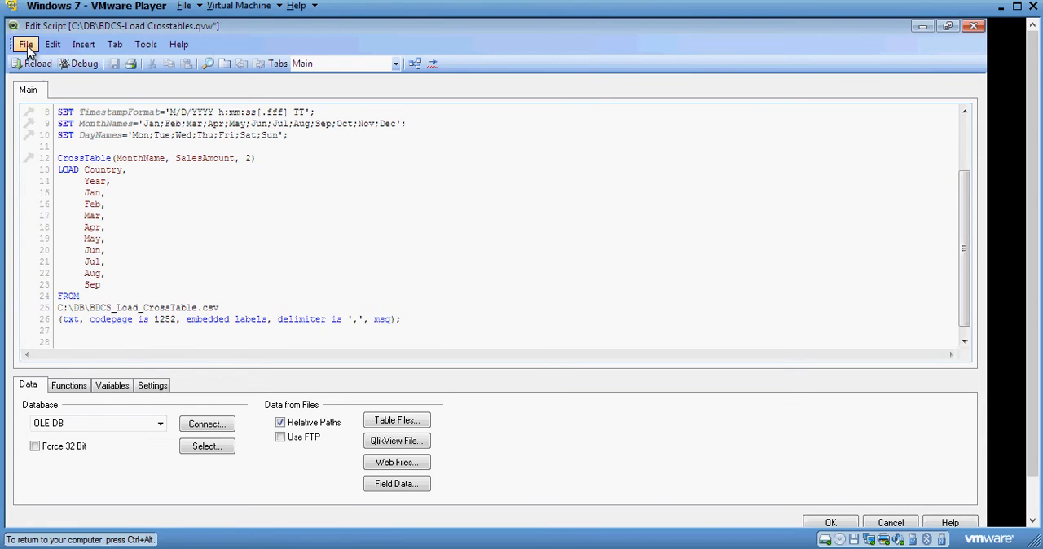
Create a hidden script via File > Create Hidden Script and confirm its password.
{"action": "left_click", "coordinate": [29, 44]}
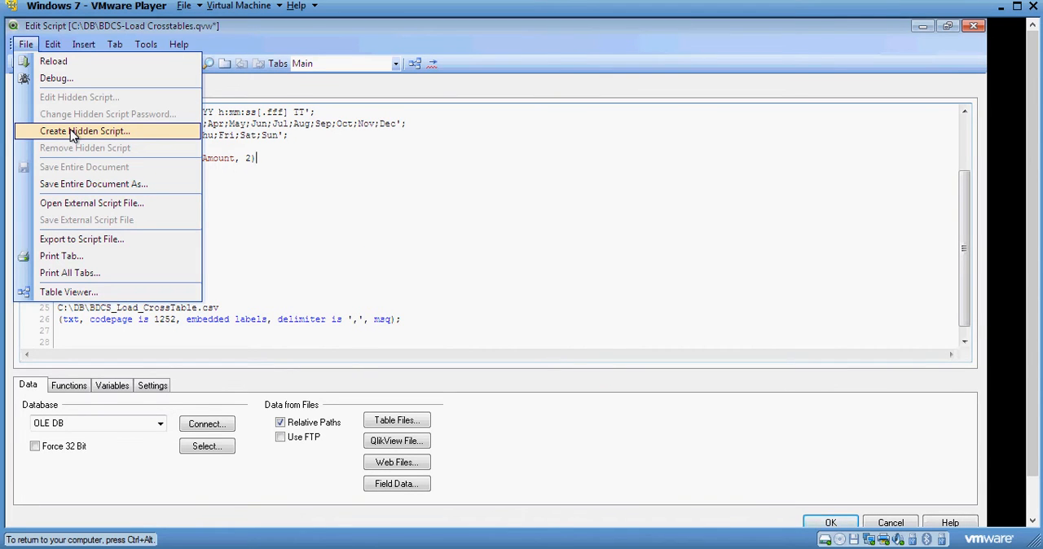
{"action": "left_click", "coordinate": [85, 131]}
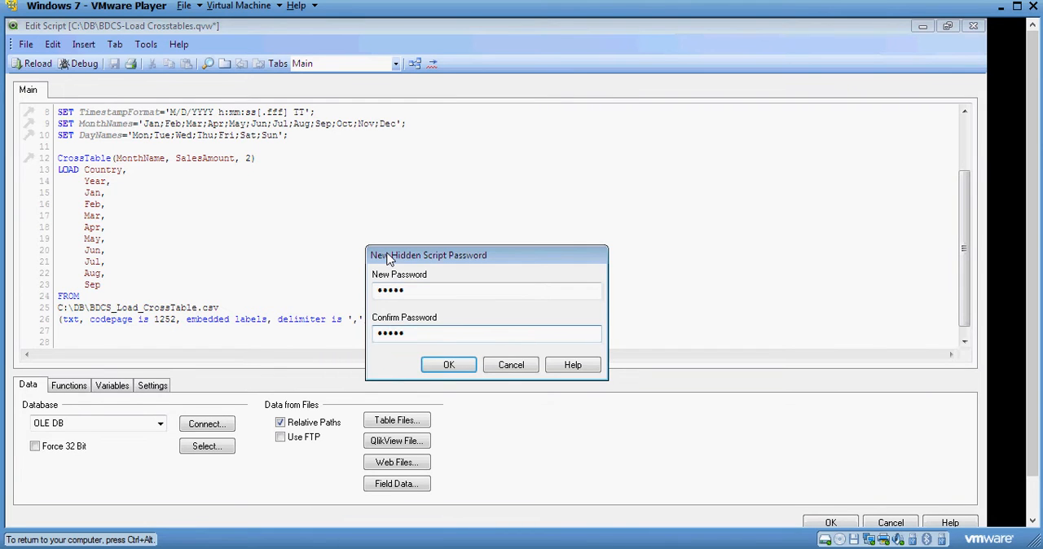
{"action": "left_click", "coordinate": [448, 365]}
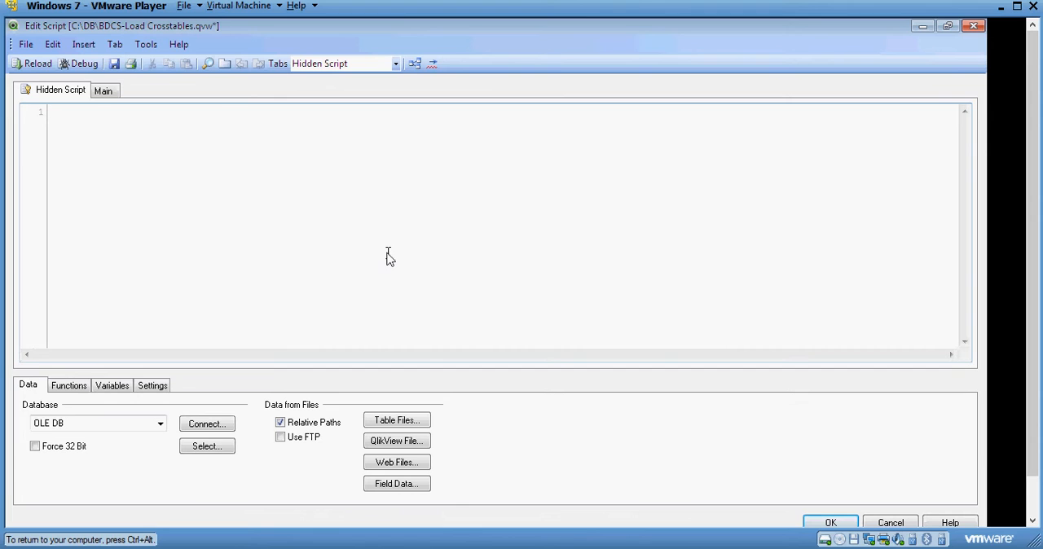
Start the inline Section Access table wizard from Insert > Section Access > Inline.
{"action": "left_click", "coordinate": [57, 118]}
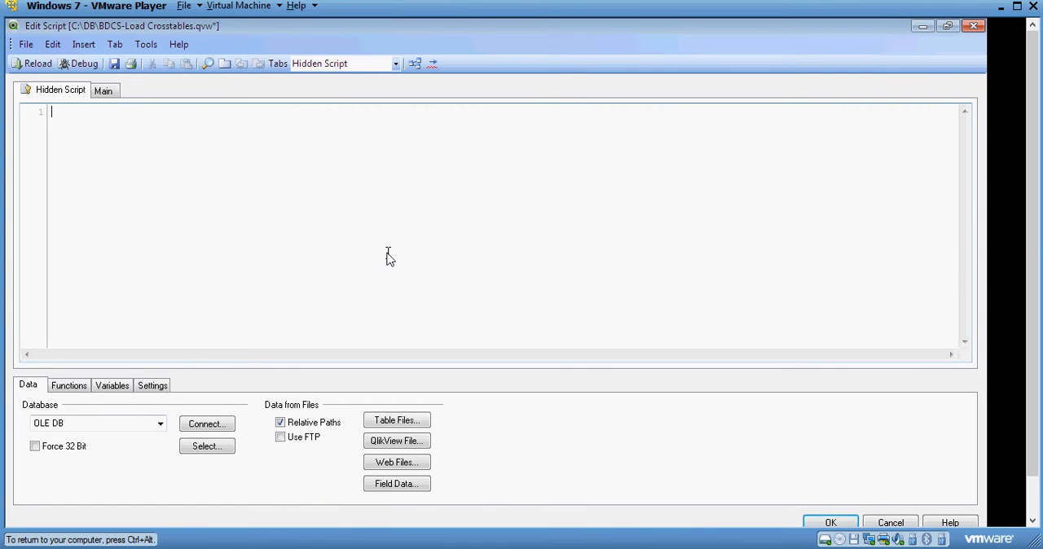
{"action": "mouse_move", "coordinate": [161, 117]}
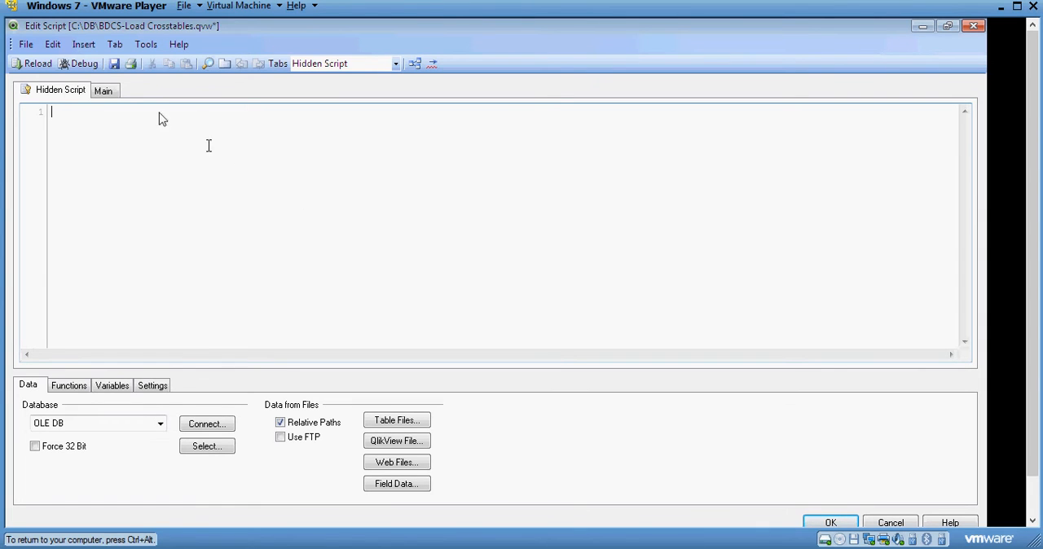
{"action": "left_click", "coordinate": [85, 43]}
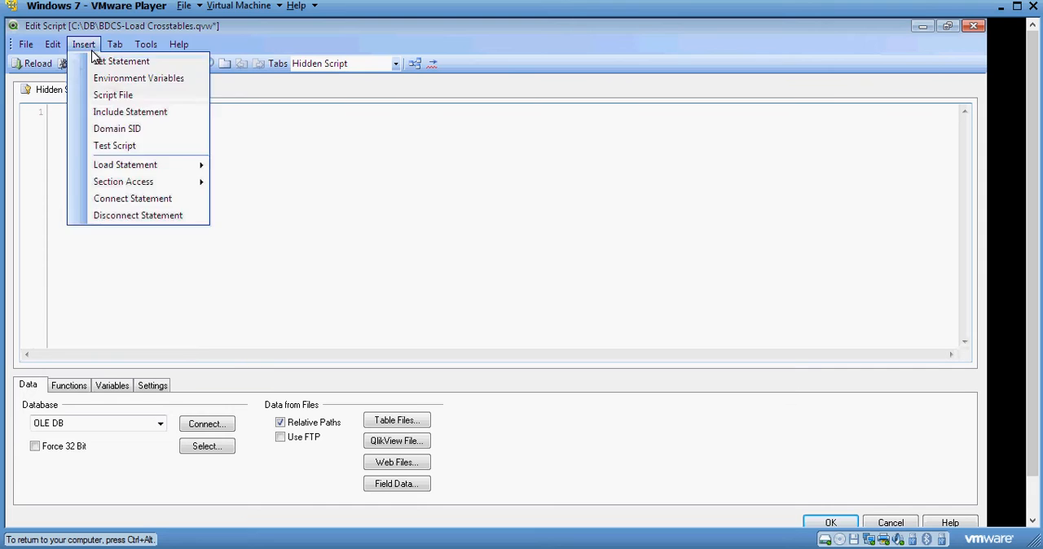
{"action": "mouse_move", "coordinate": [117, 91]}
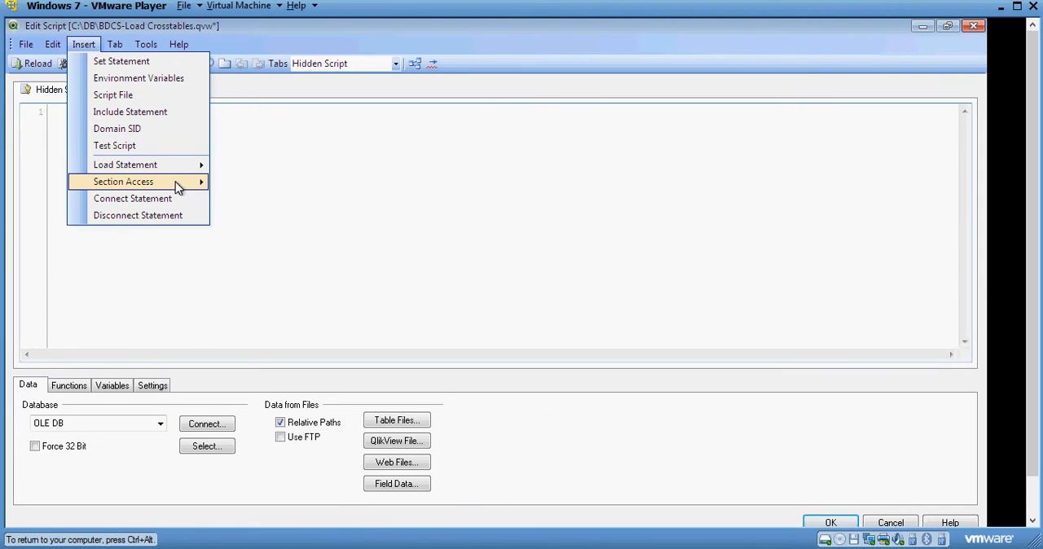
{"action": "mouse_move", "coordinate": [189, 185]}
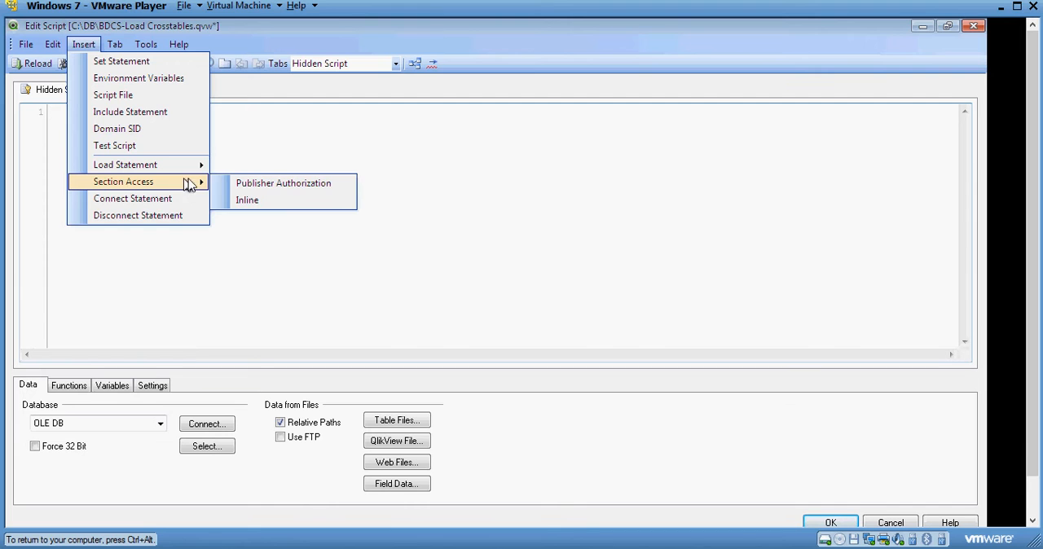
{"action": "left_click", "coordinate": [248, 198]}
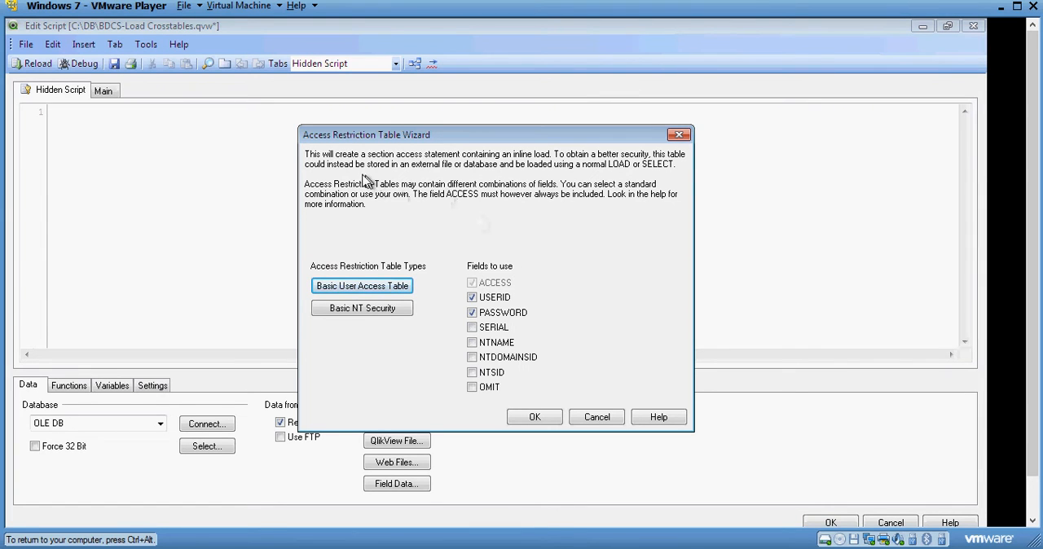
{"action": "mouse_move", "coordinate": [352, 144]}
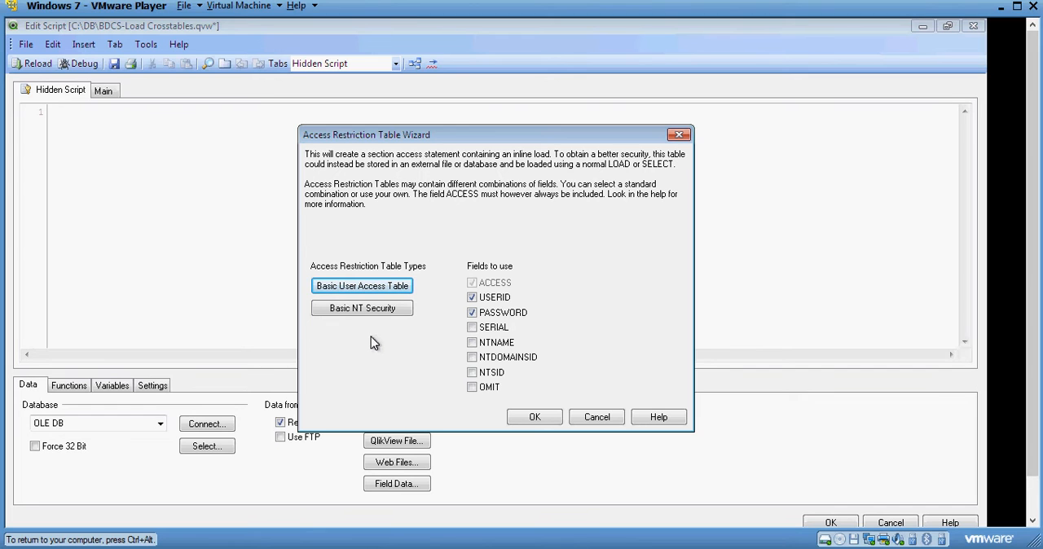
{"action": "mouse_move", "coordinate": [541, 397]}
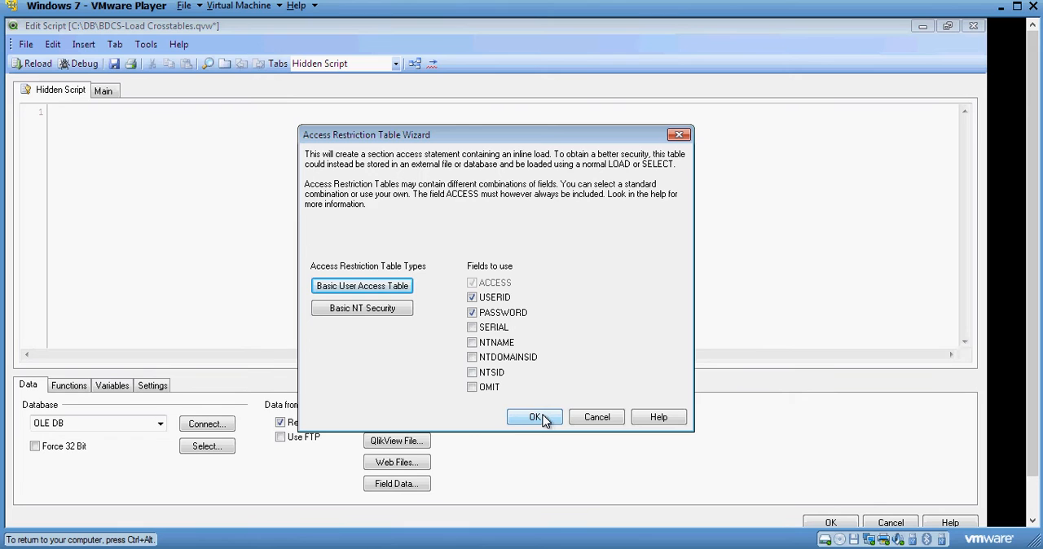
Accept USERID/PASSWORD fields and enter the ADMIN row for user bdcs with its password.
{"action": "left_click", "coordinate": [534, 417]}
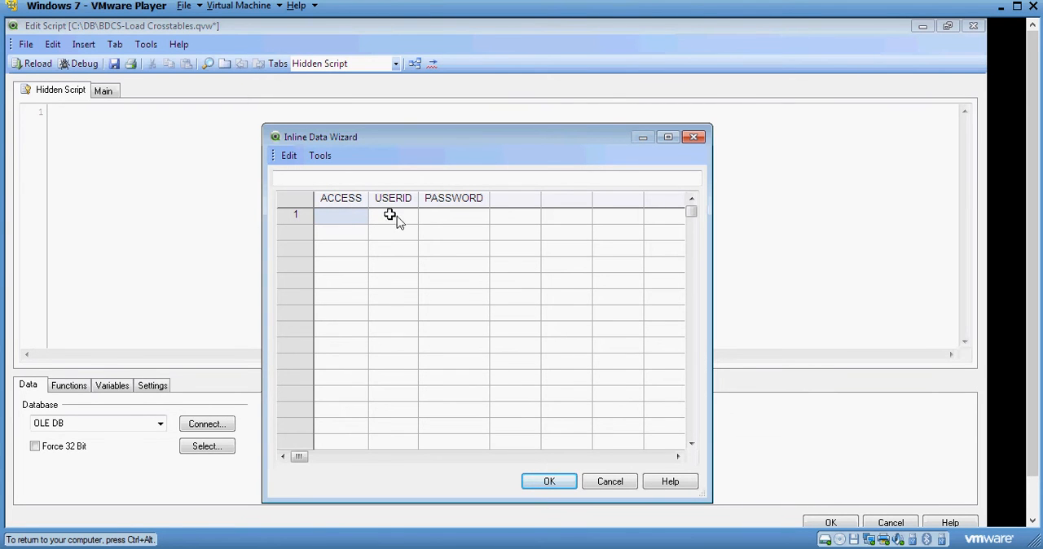
{"action": "type", "text": "a"}
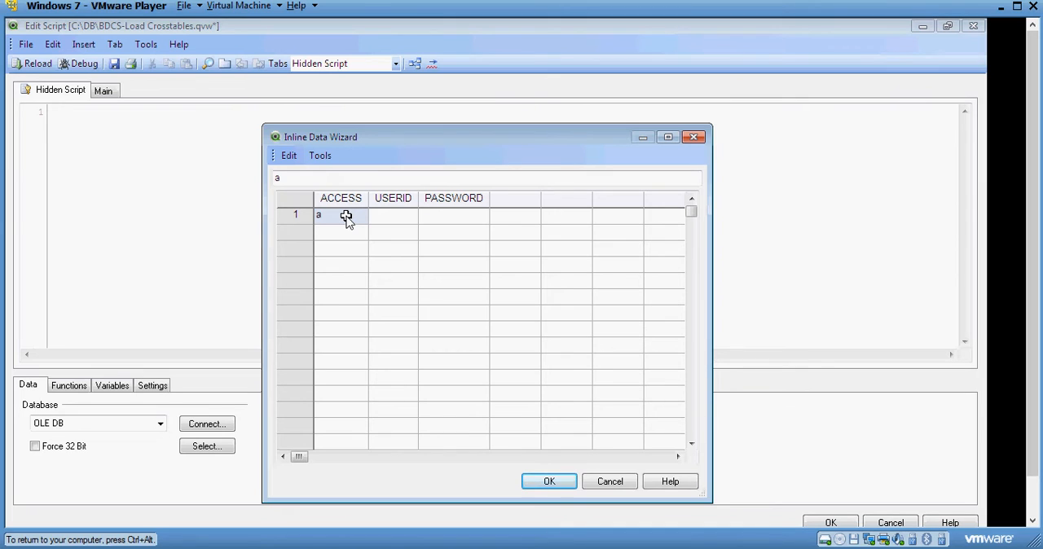
{"action": "type", "text": "DMIN"}
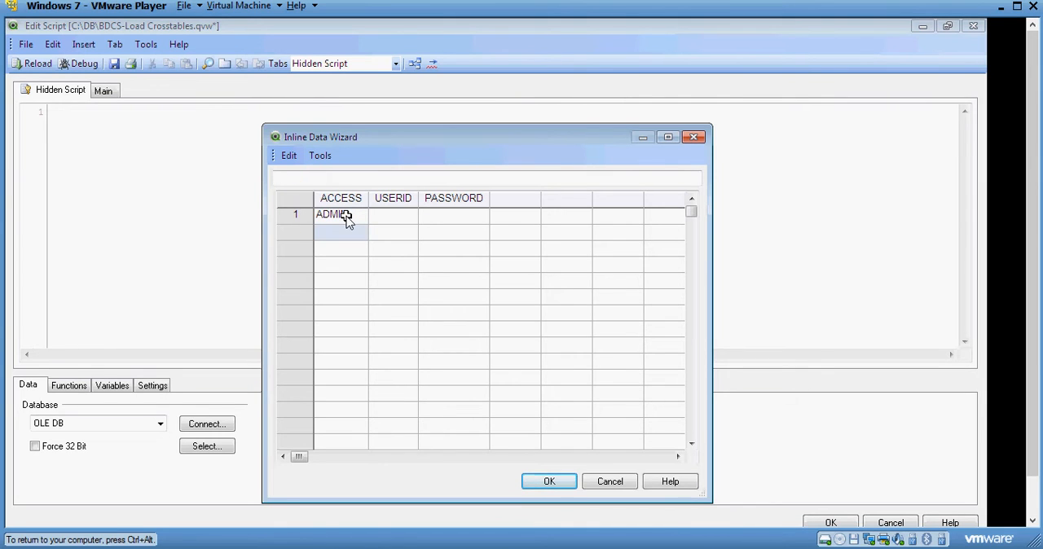
{"action": "type", "text": "USER"}
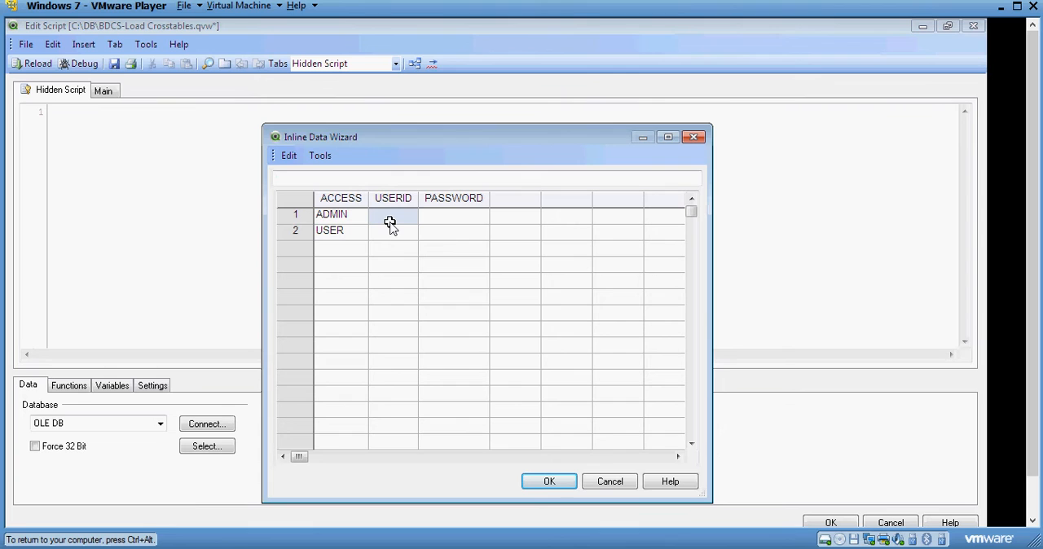
{"action": "type", "text": "bdcs"}
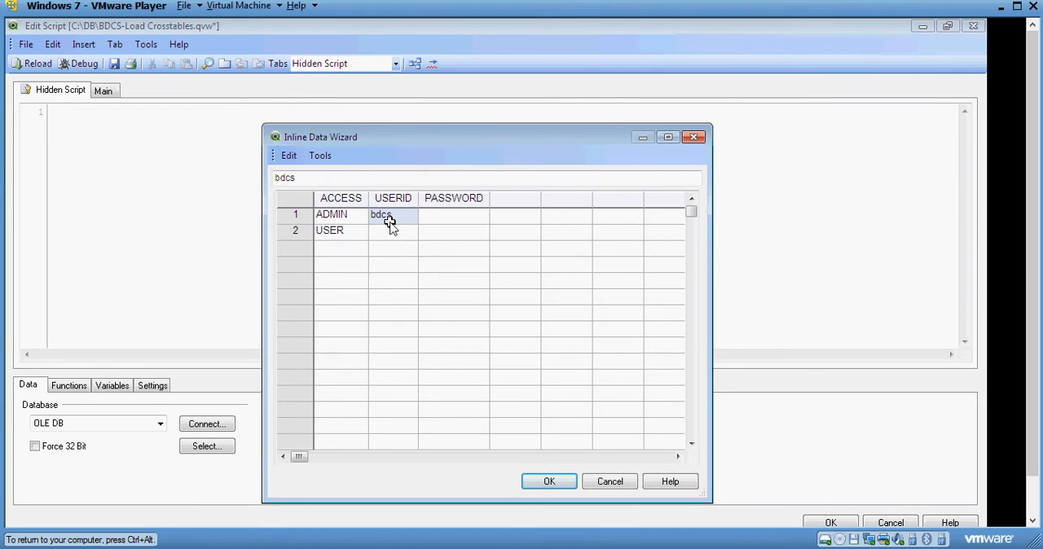
{"action": "left_click", "coordinate": [445, 230]}
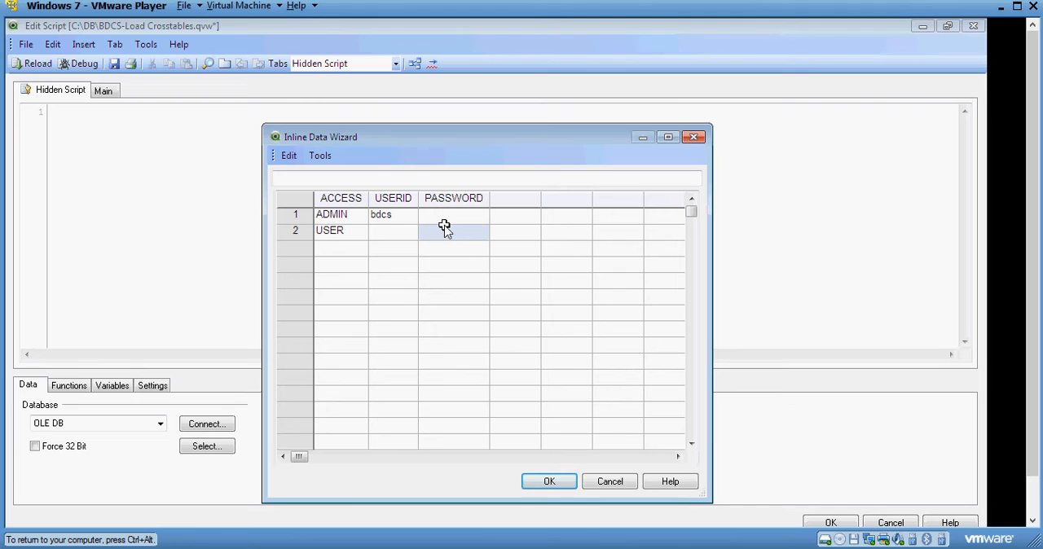
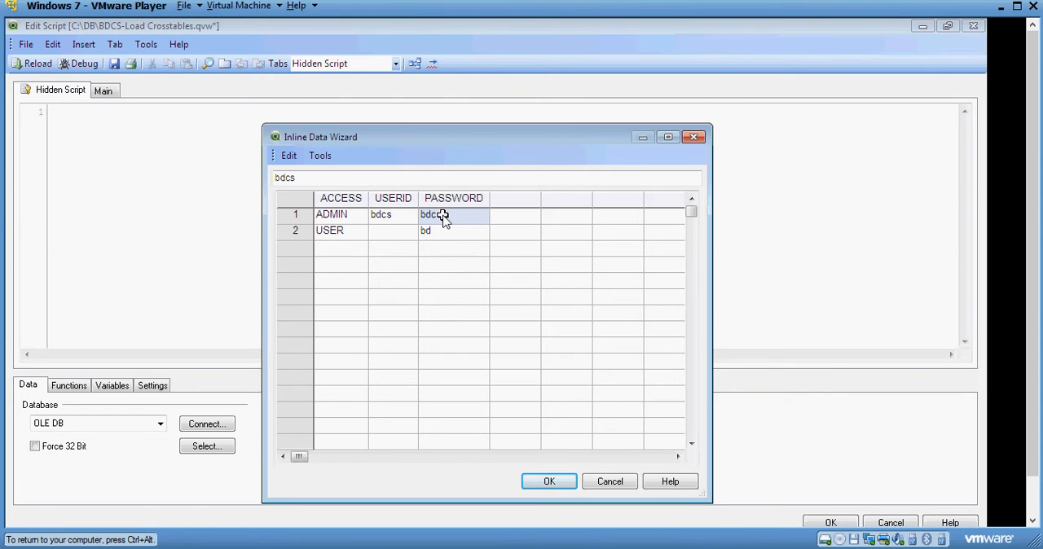
Add USER rows for john and Ann, then insert the finished access table into the script.
{"action": "left_click", "coordinate": [381, 231]}
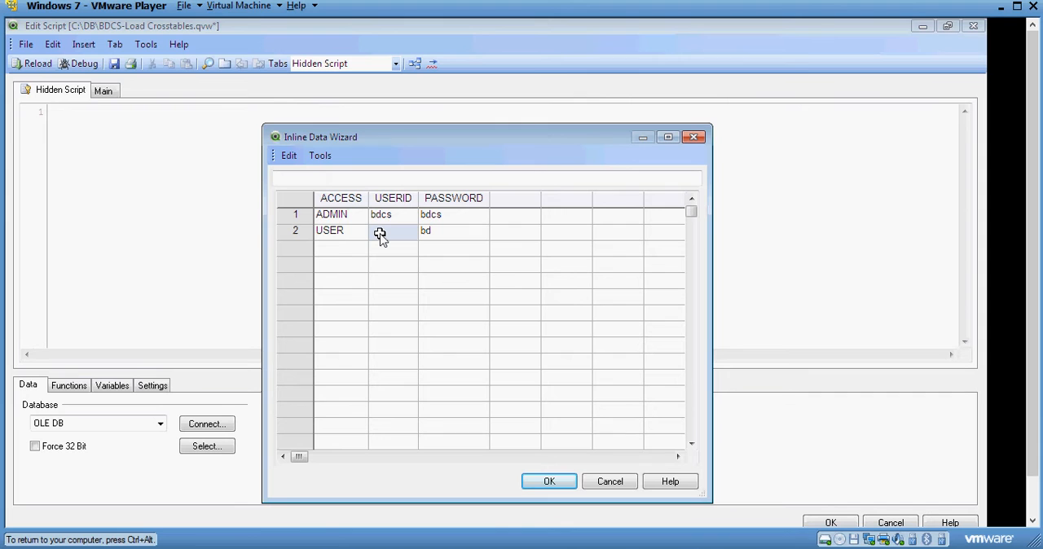
{"action": "type", "text": "john"}
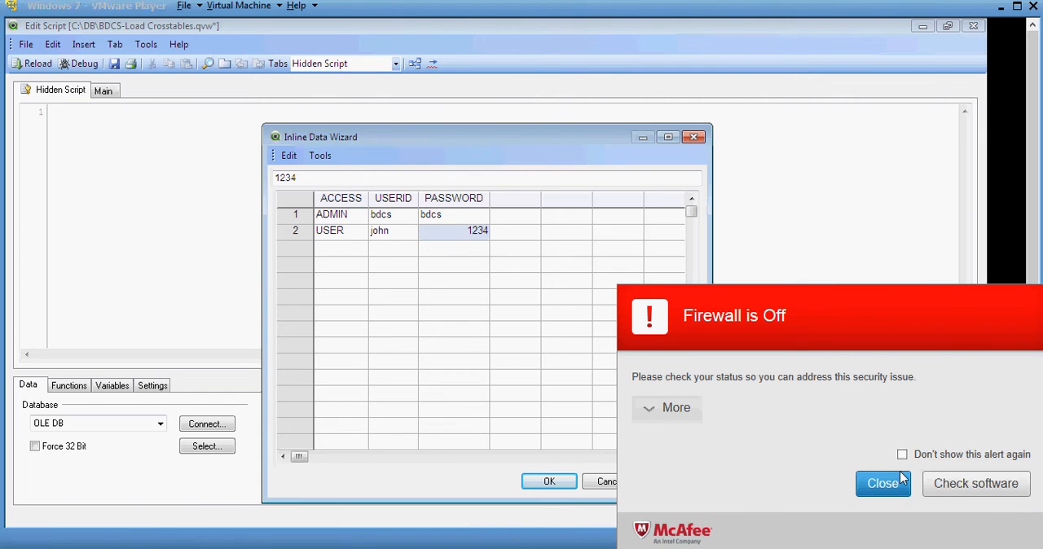
{"action": "left_click", "coordinate": [881, 484]}
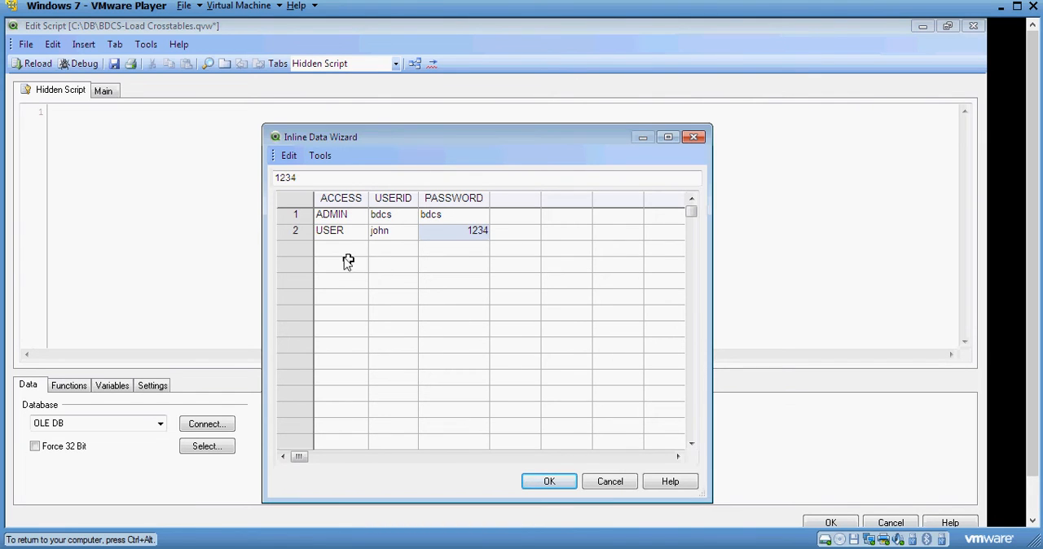
{"action": "left_click", "coordinate": [336, 247]}
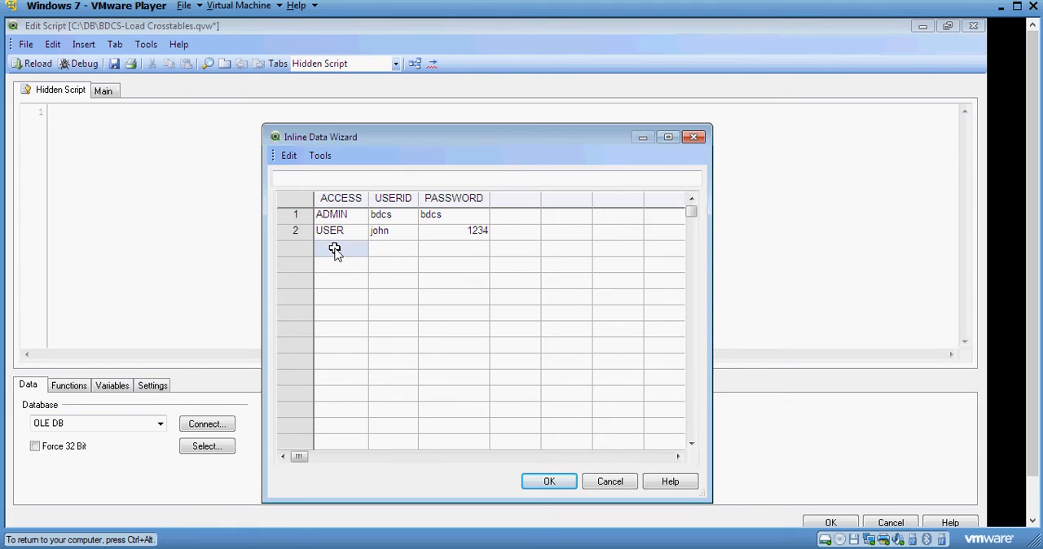
{"action": "type", "text": "USER"}
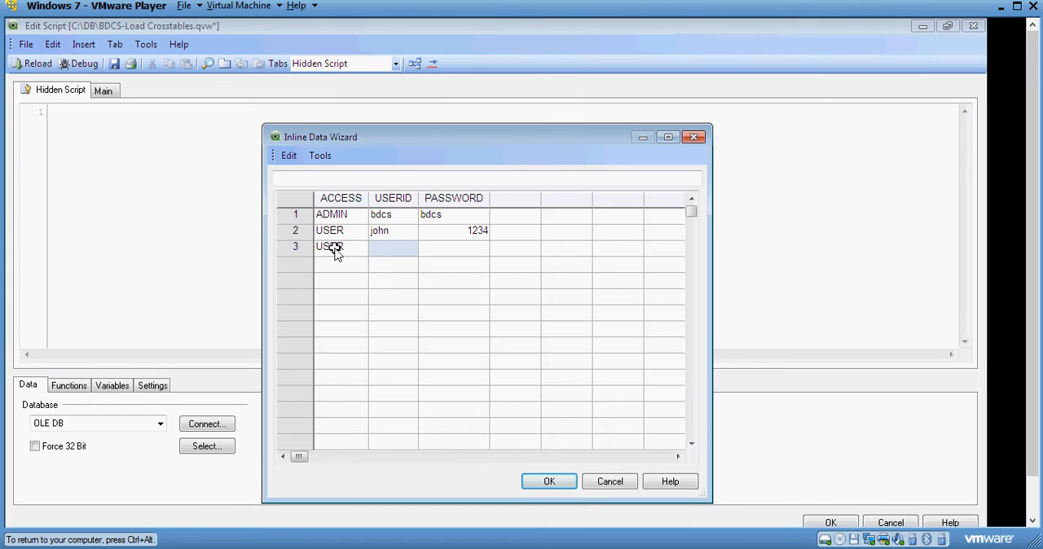
{"action": "type", "text": "ann"}
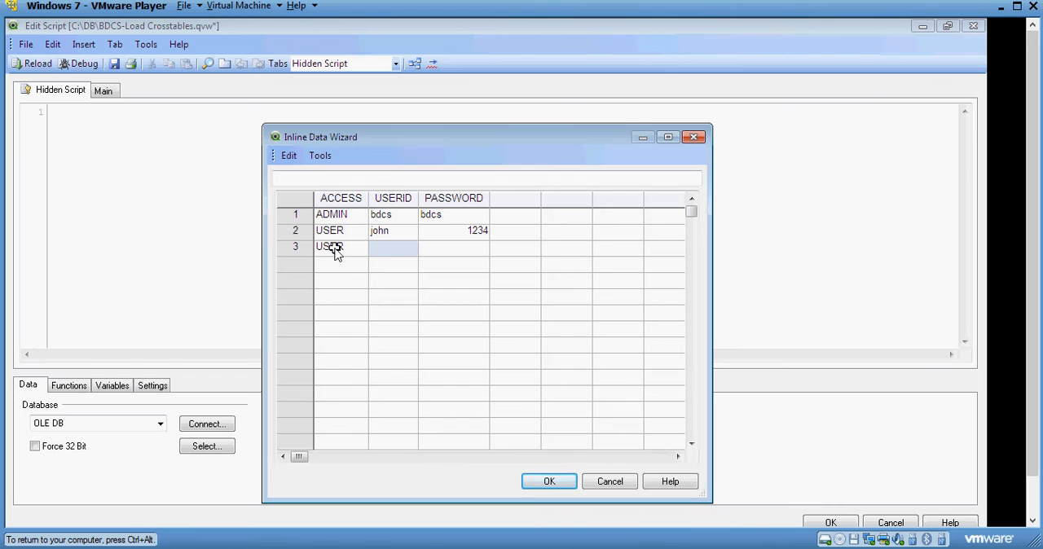
{"action": "type", "text": "Ann"}
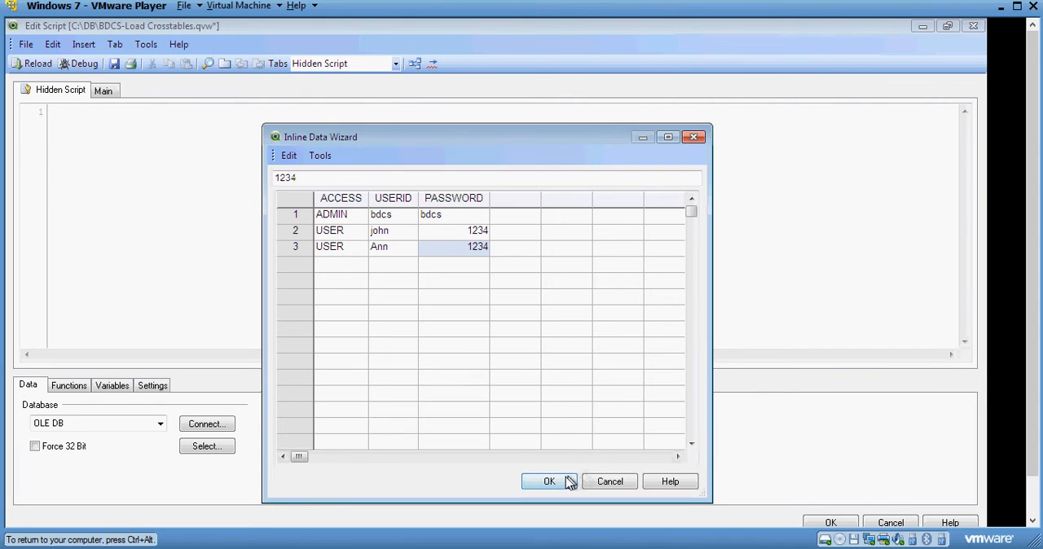
{"action": "left_click", "coordinate": [546, 482]}
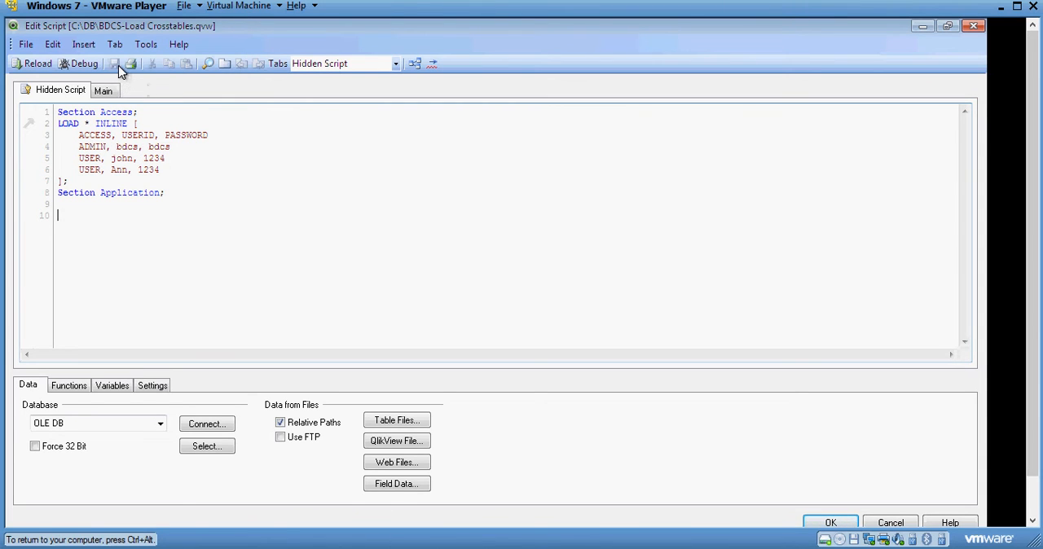
Review the Hidden Script and Main tabs before leaving the script editor.
{"action": "left_click", "coordinate": [28, 44]}
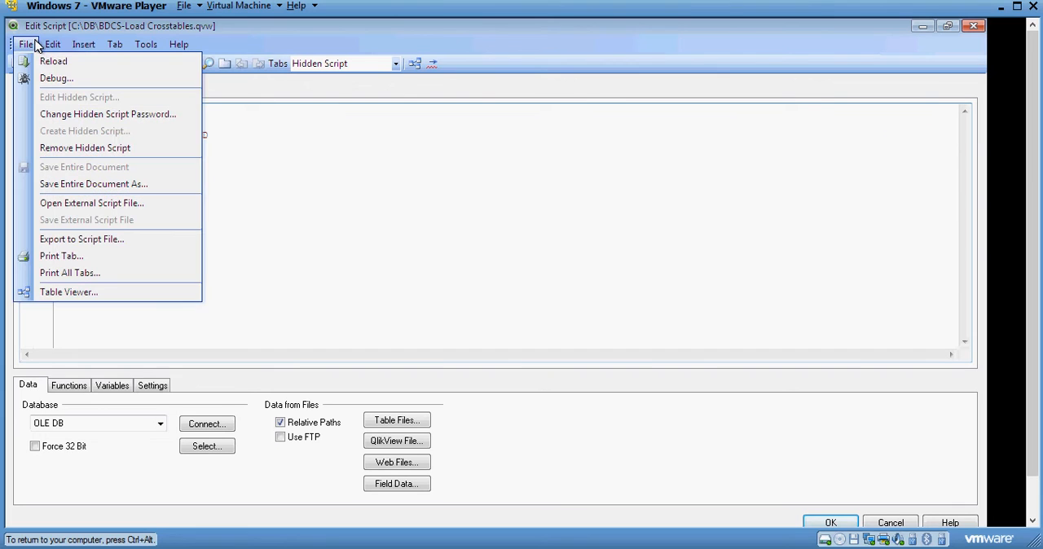
{"action": "mouse_move", "coordinate": [77, 78]}
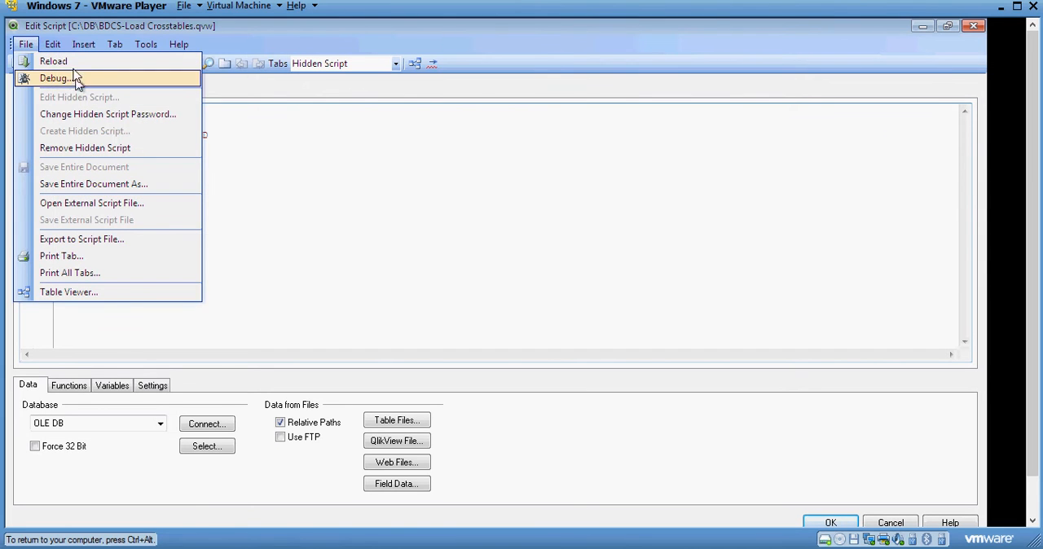
{"action": "left_click", "coordinate": [118, 44]}
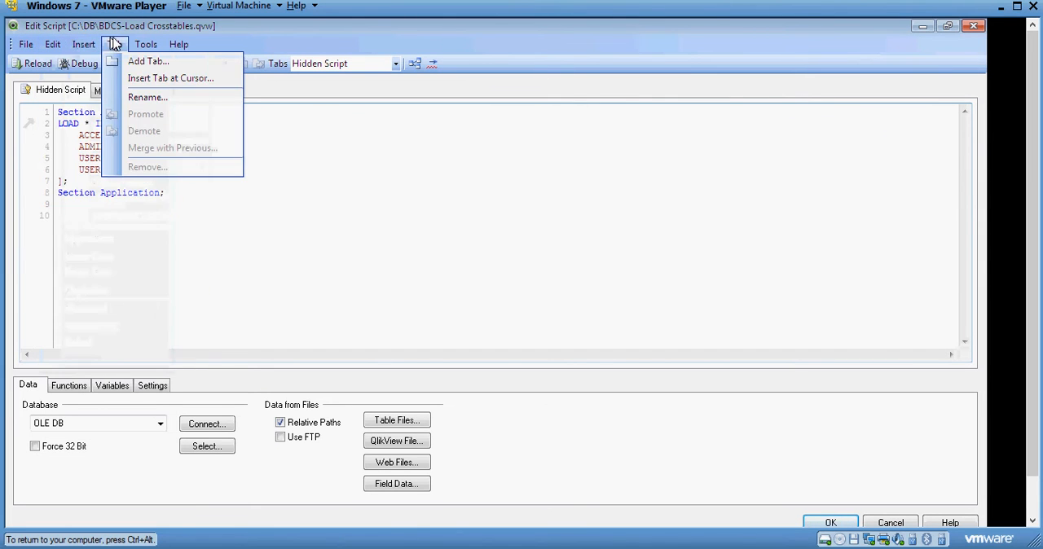
{"action": "left_click", "coordinate": [65, 89]}
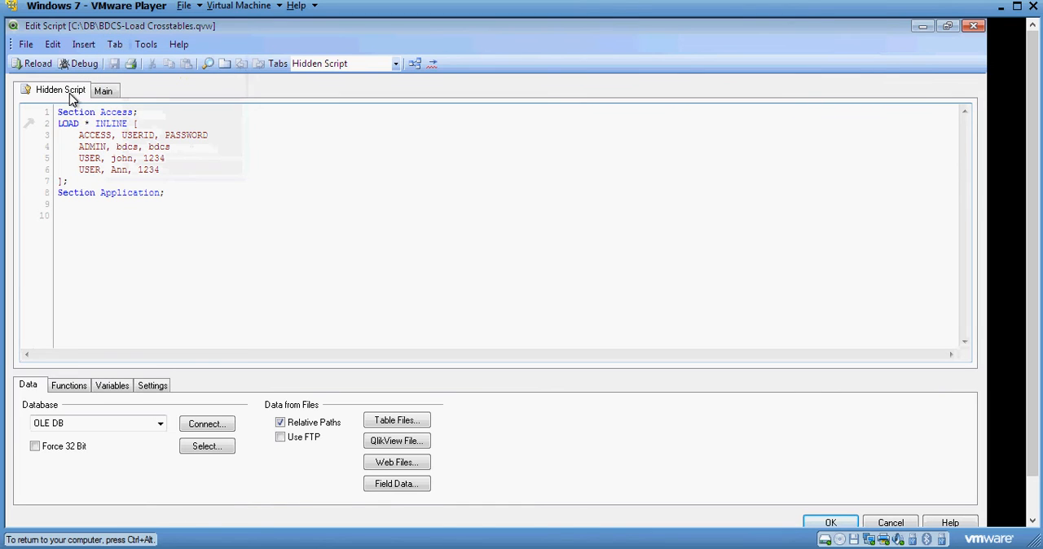
{"action": "mouse_move", "coordinate": [78, 99]}
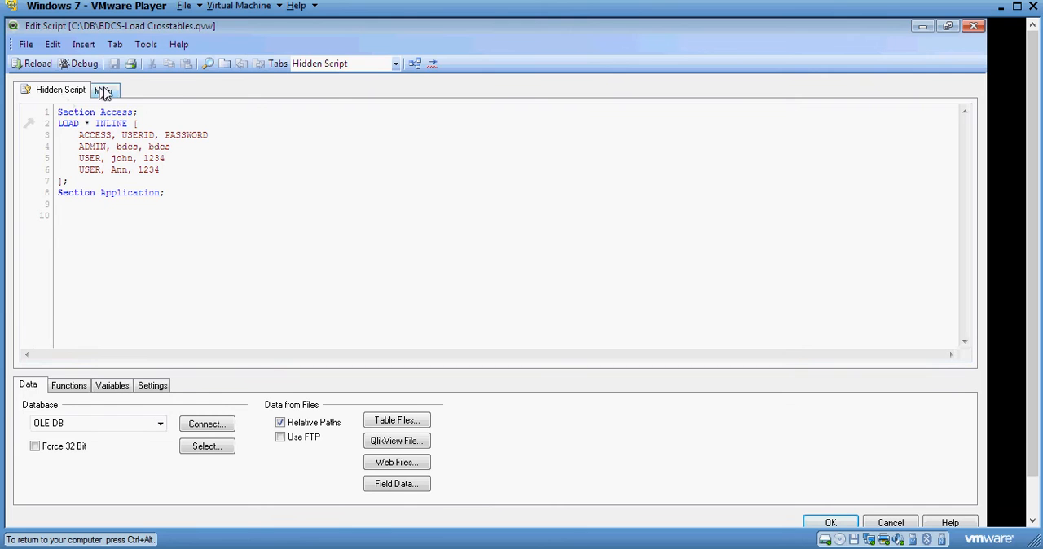
{"action": "left_click", "coordinate": [31, 63]}
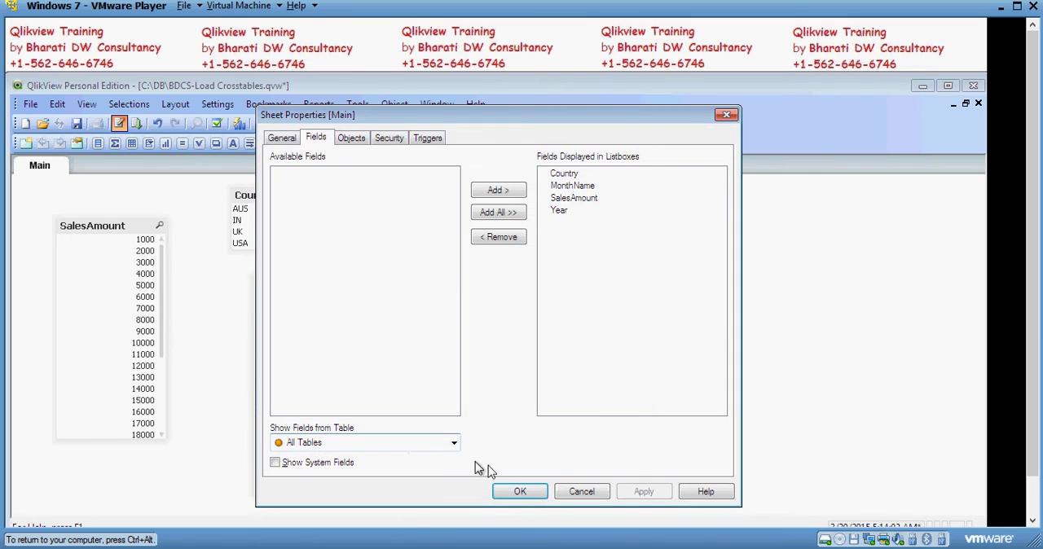
Accept the Main sheet's fields and close the Table Viewer after checking the loaded table.
{"action": "left_click", "coordinate": [520, 492]}
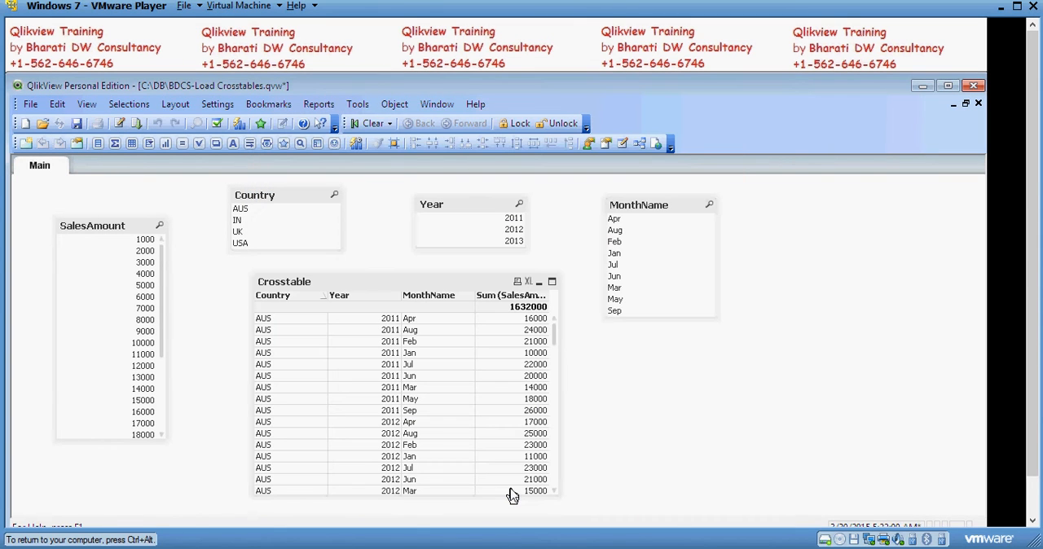
{"action": "mouse_move", "coordinate": [244, 183]}
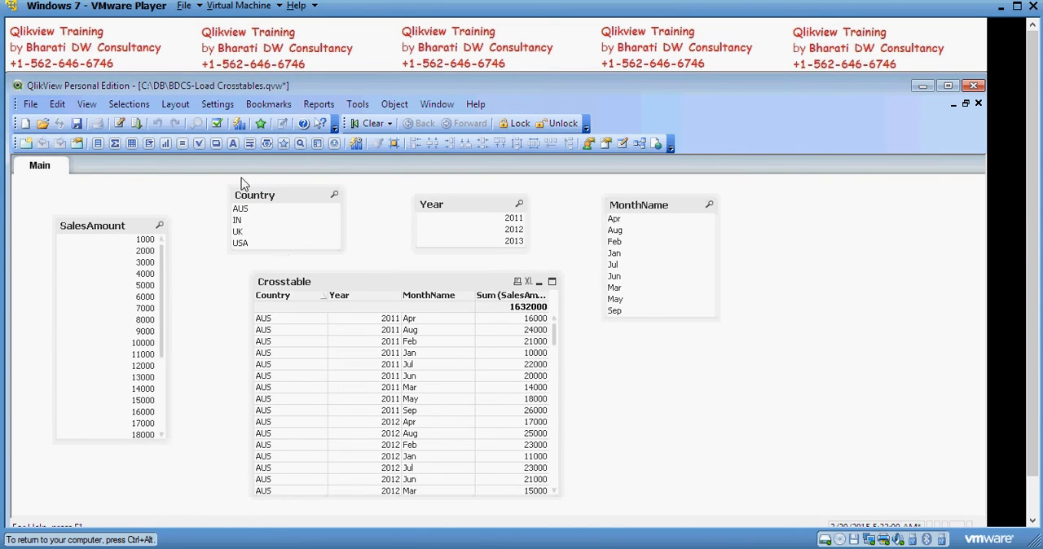
{"action": "mouse_move", "coordinate": [639, 163]}
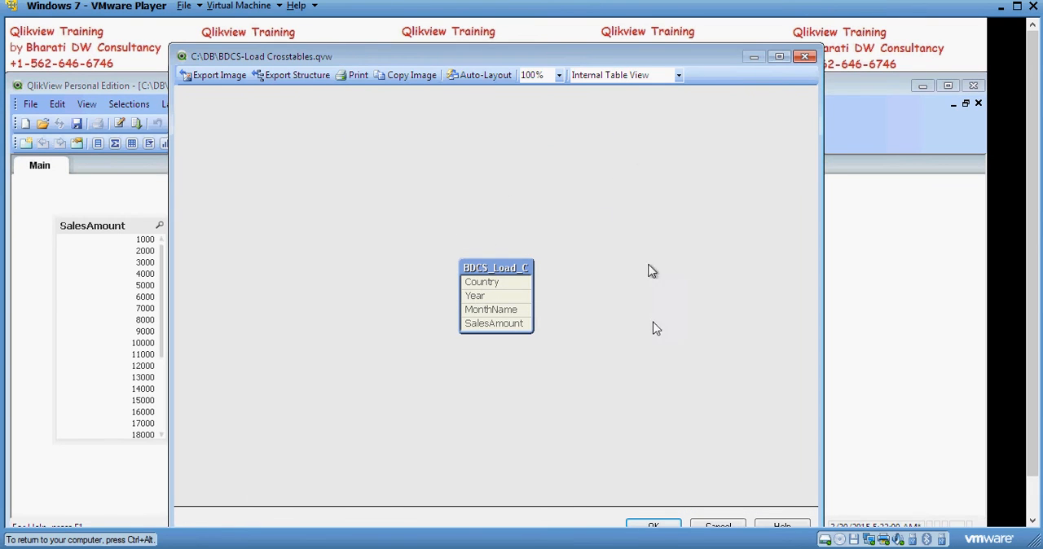
{"action": "mouse_move", "coordinate": [611, 246]}
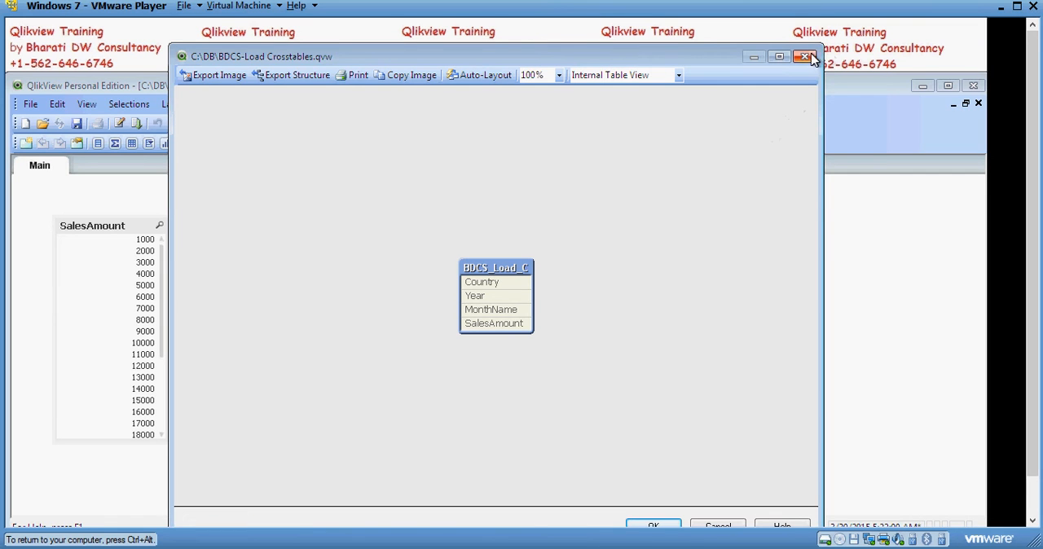
{"action": "left_click", "coordinate": [805, 55]}
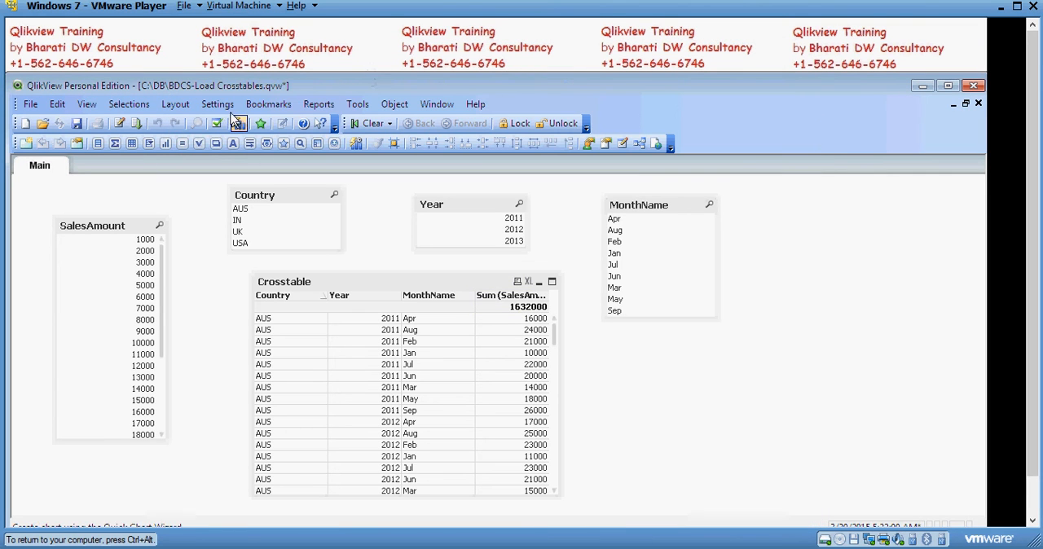
Bring up Document Properties, view Security privileges, then the Opening options.
{"action": "left_click", "coordinate": [217, 104]}
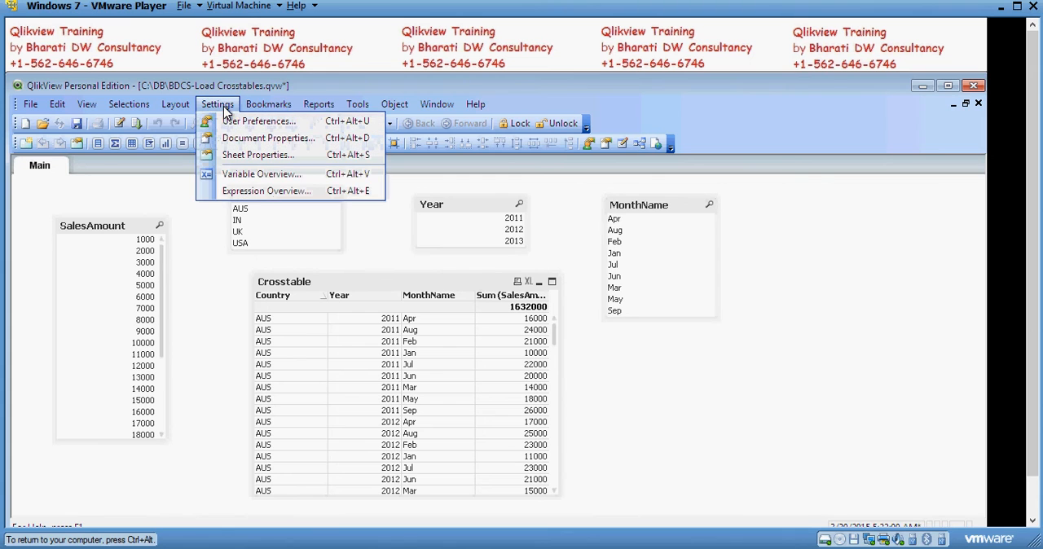
{"action": "mouse_move", "coordinate": [269, 136]}
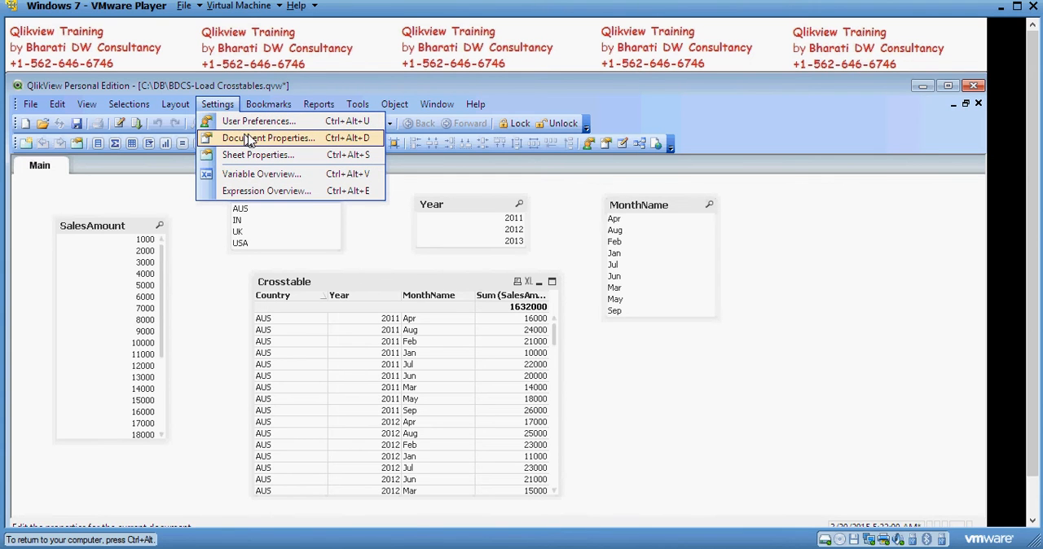
{"action": "left_click", "coordinate": [267, 137]}
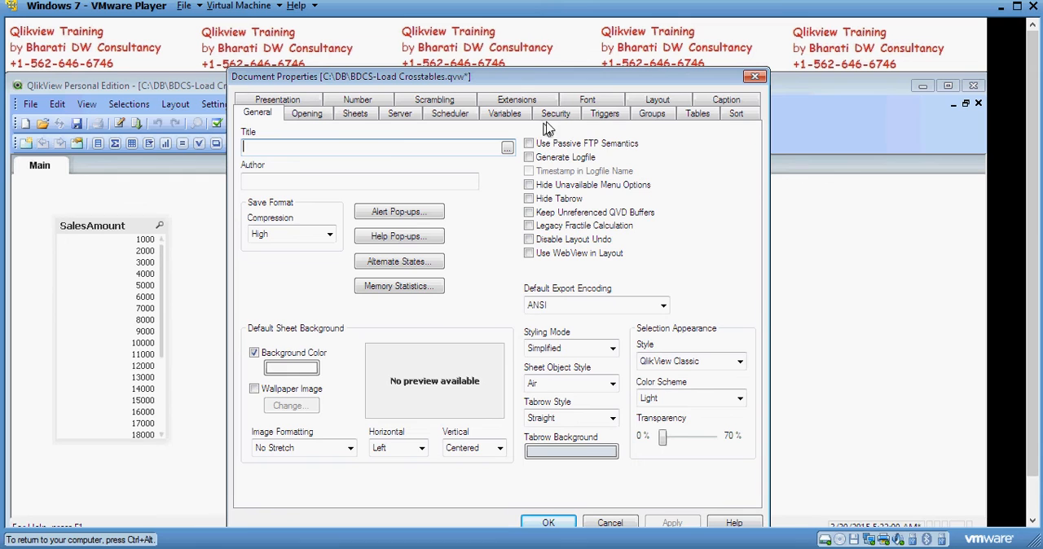
{"action": "left_click", "coordinate": [556, 112]}
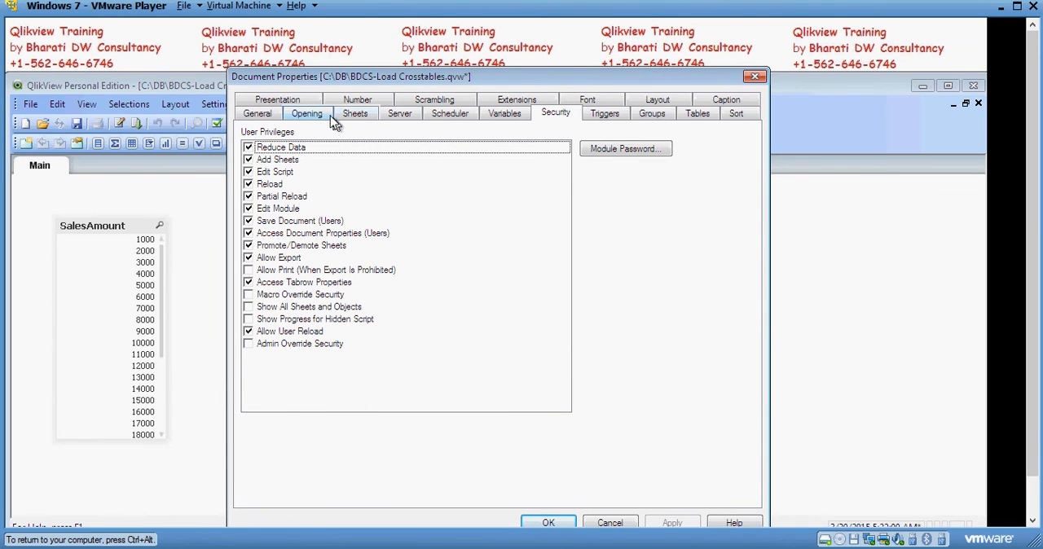
{"action": "left_click", "coordinate": [306, 112]}
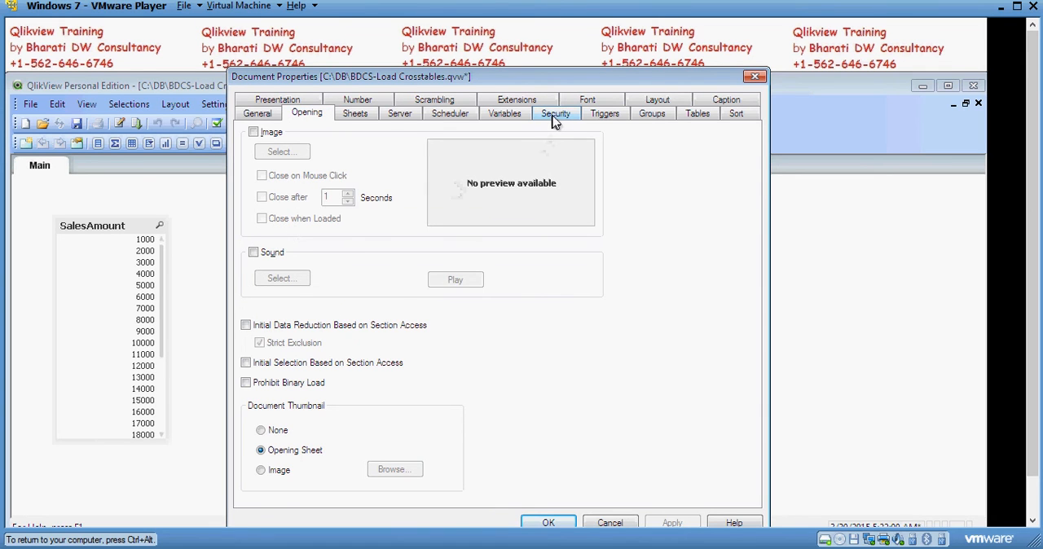
Close Document Properties, reload the script from Edit Script and accept the sheet fields.
{"action": "left_click", "coordinate": [556, 113]}
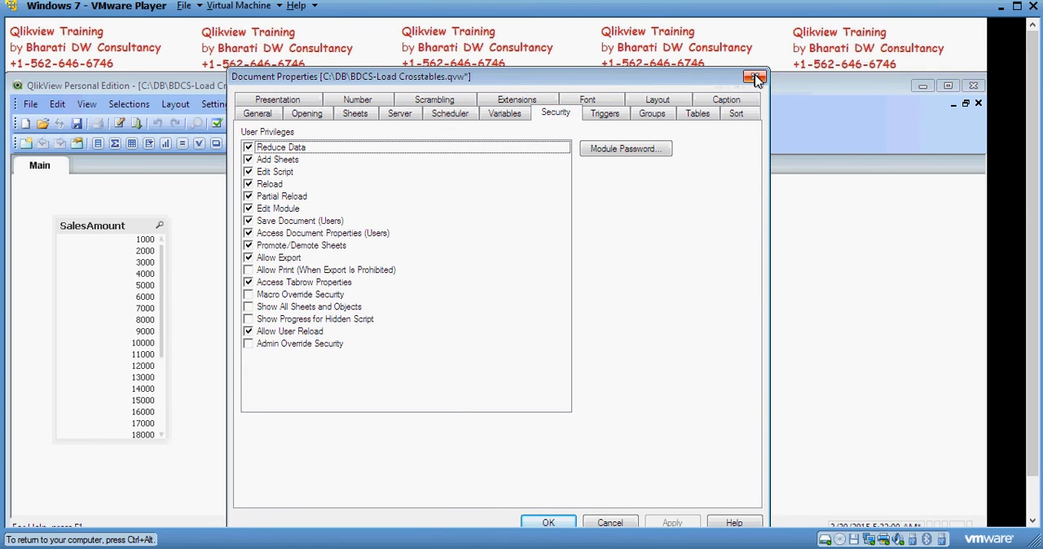
{"action": "left_click", "coordinate": [753, 77]}
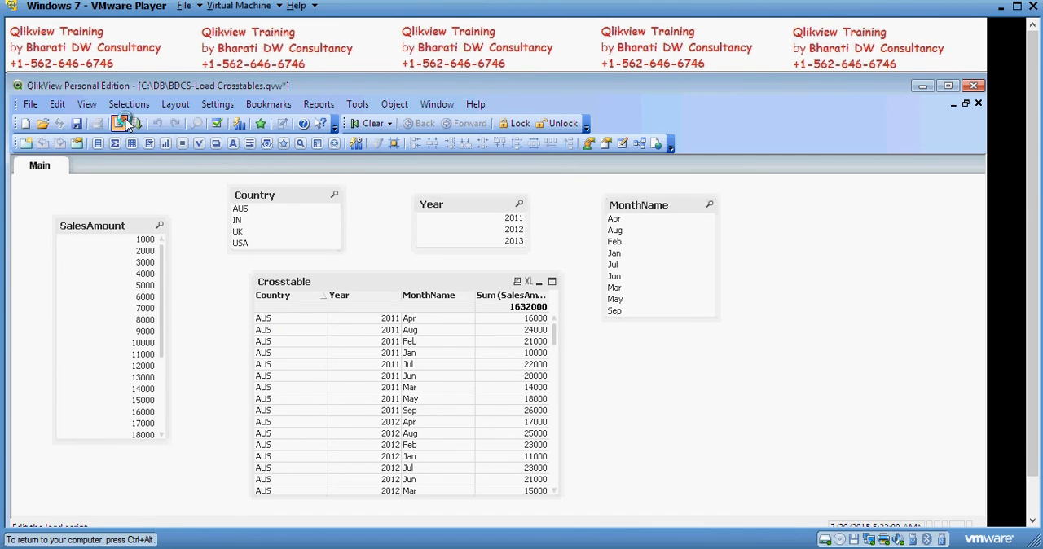
{"action": "left_click", "coordinate": [118, 124]}
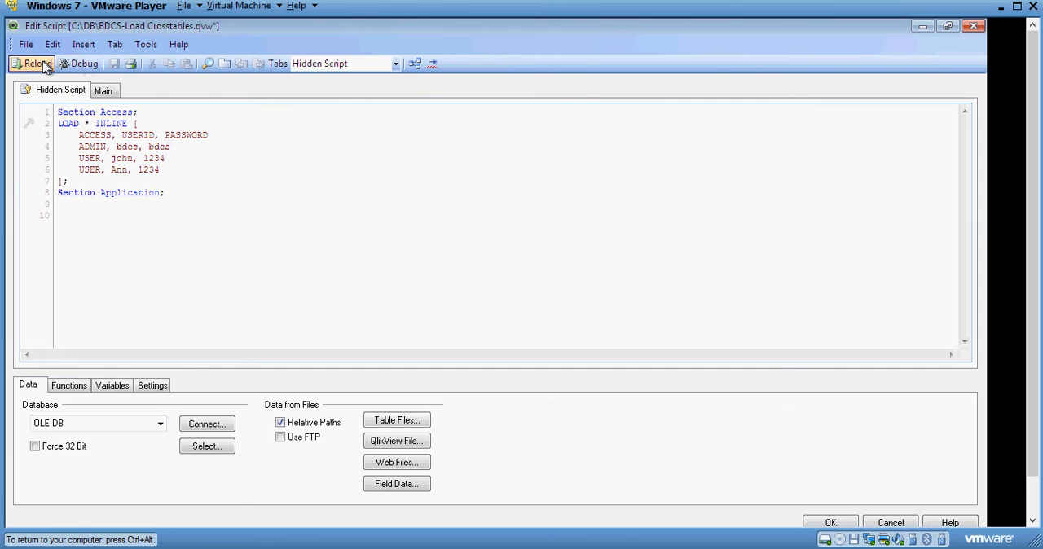
{"action": "left_click", "coordinate": [33, 63]}
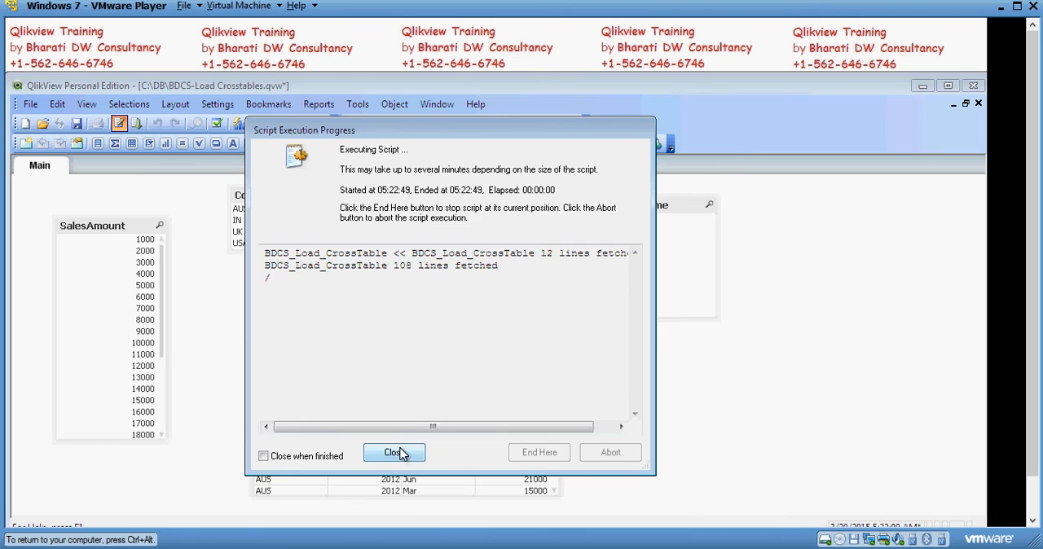
{"action": "left_click", "coordinate": [394, 453]}
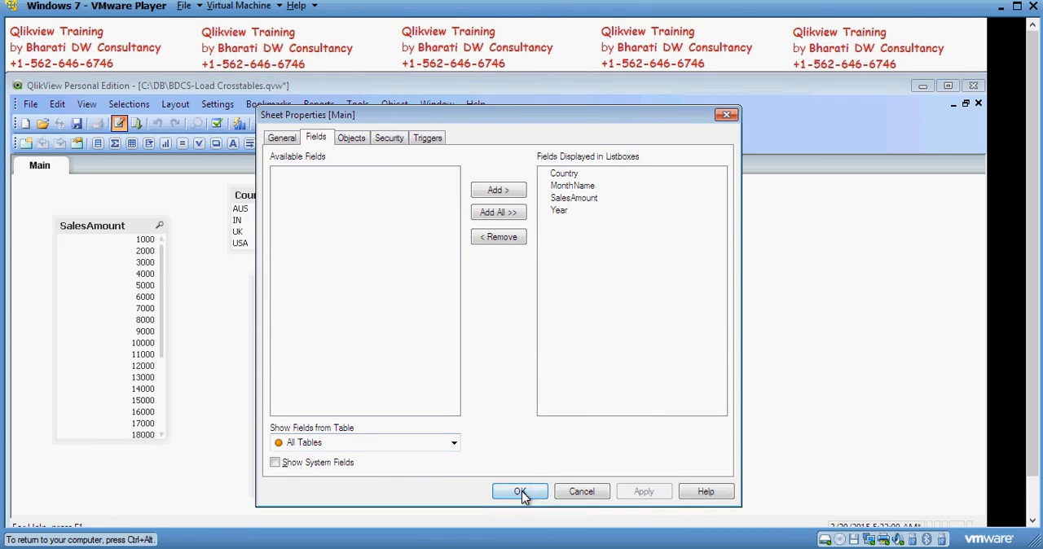
{"action": "left_click", "coordinate": [520, 490]}
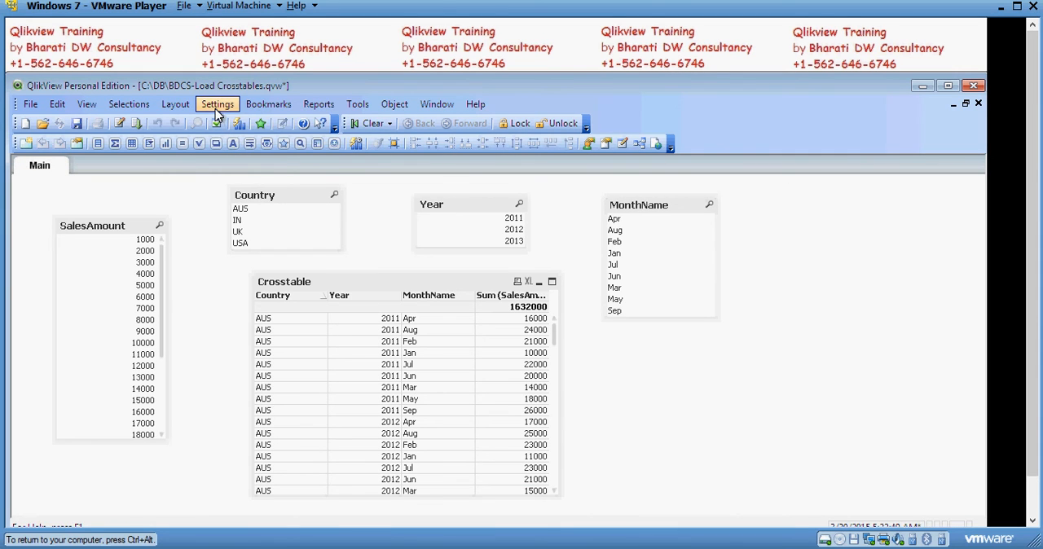
Enable Initial Data Reduction with Strict Exclusion and Prohibit Binary Load on the Opening page.
{"action": "left_click", "coordinate": [219, 104]}
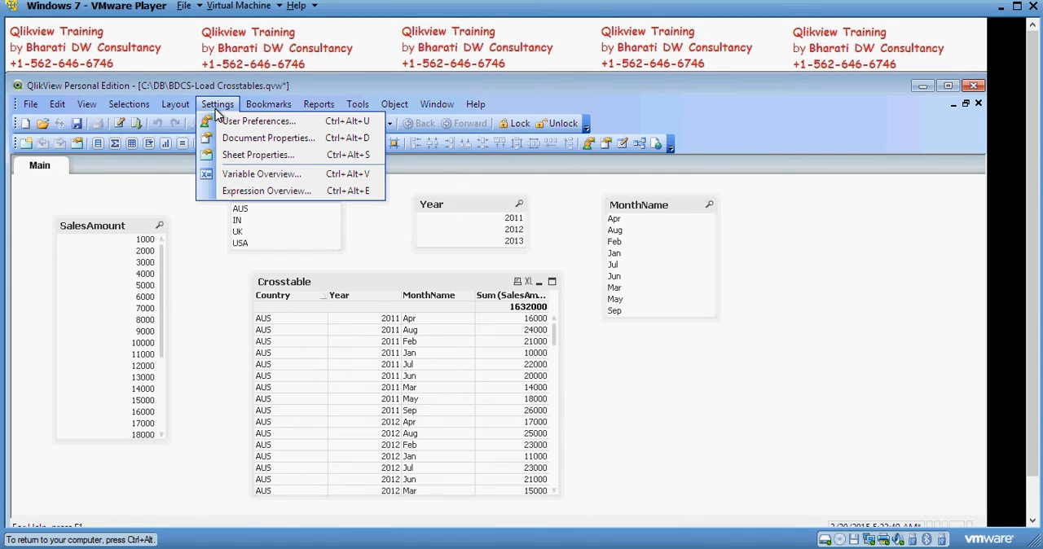
{"action": "mouse_move", "coordinate": [231, 137]}
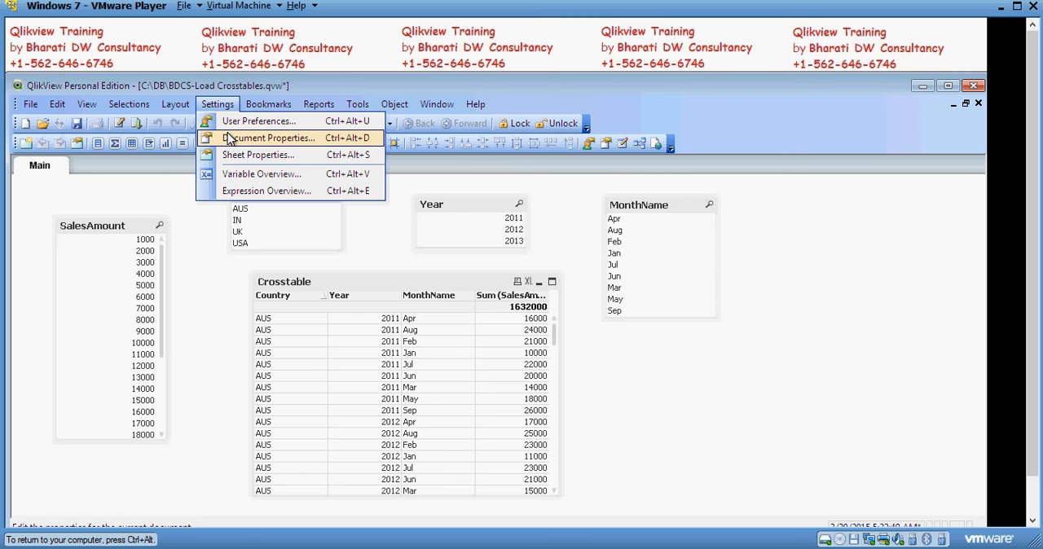
{"action": "left_click", "coordinate": [271, 137]}
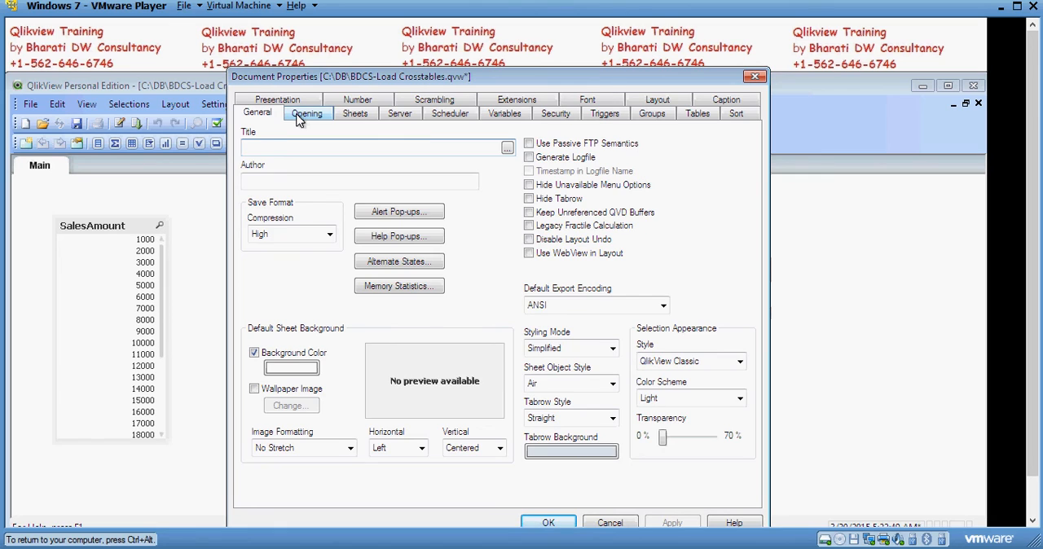
{"action": "left_click", "coordinate": [308, 112]}
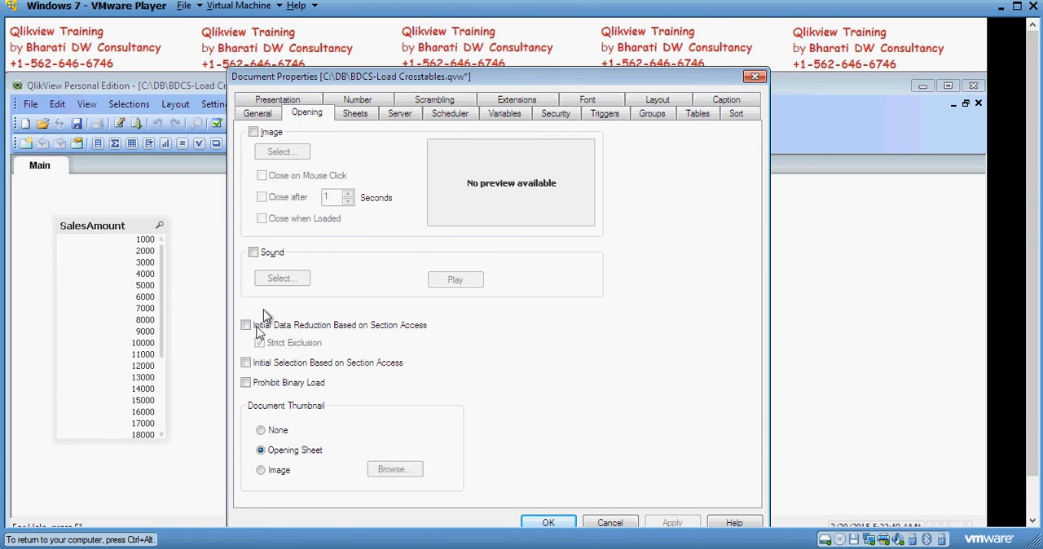
{"action": "left_click", "coordinate": [246, 324]}
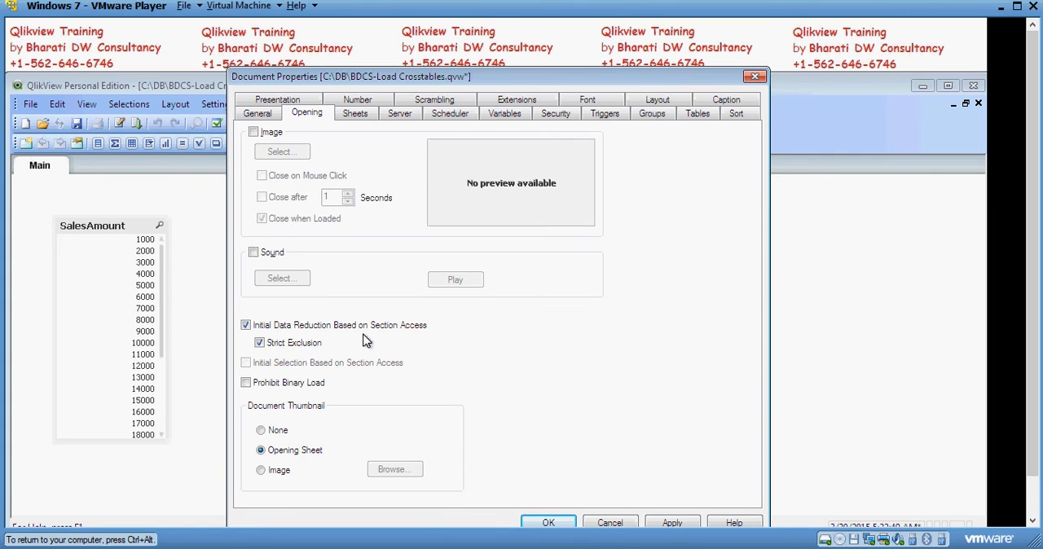
{"action": "left_click", "coordinate": [245, 383]}
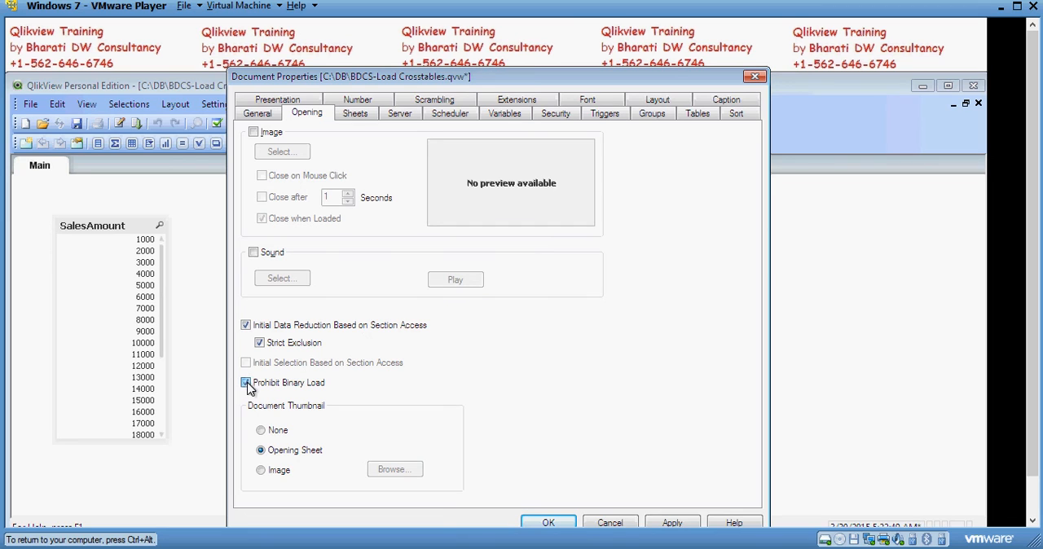
{"action": "left_click", "coordinate": [246, 383]}
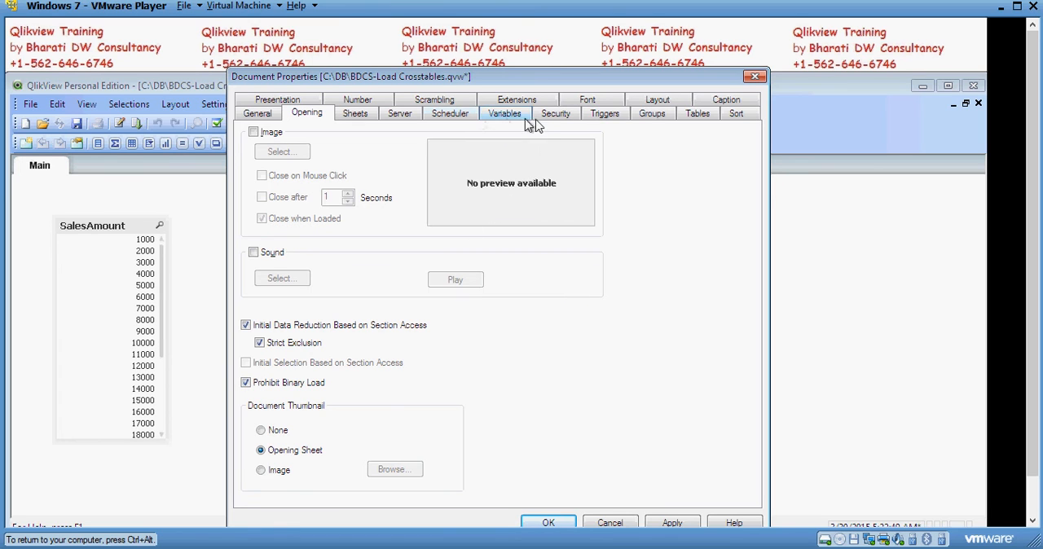
On Security, allow Admin Override and revoke Add Sheets, Partial Reload and Edit Module.
{"action": "left_click", "coordinate": [556, 114]}
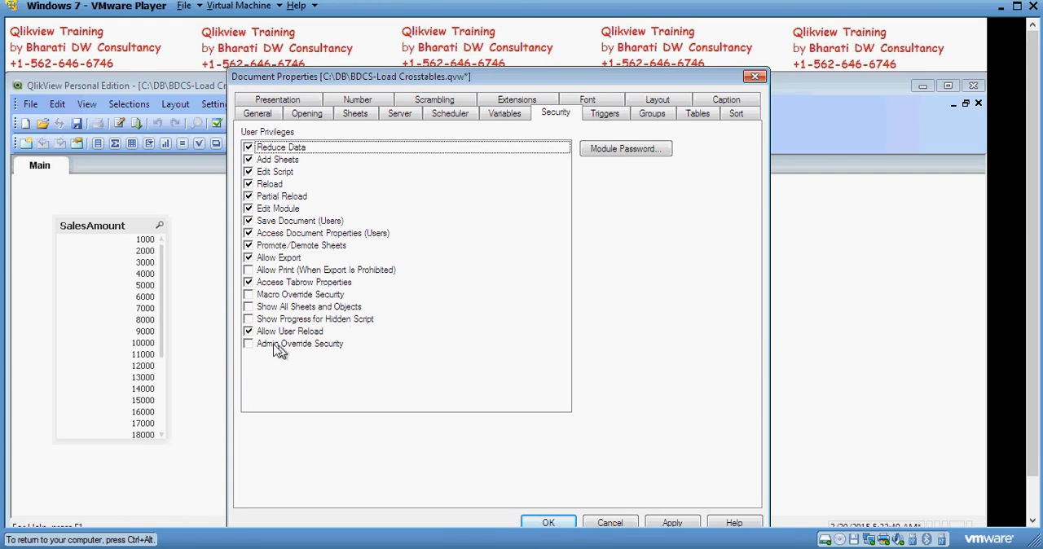
{"action": "left_click", "coordinate": [248, 344]}
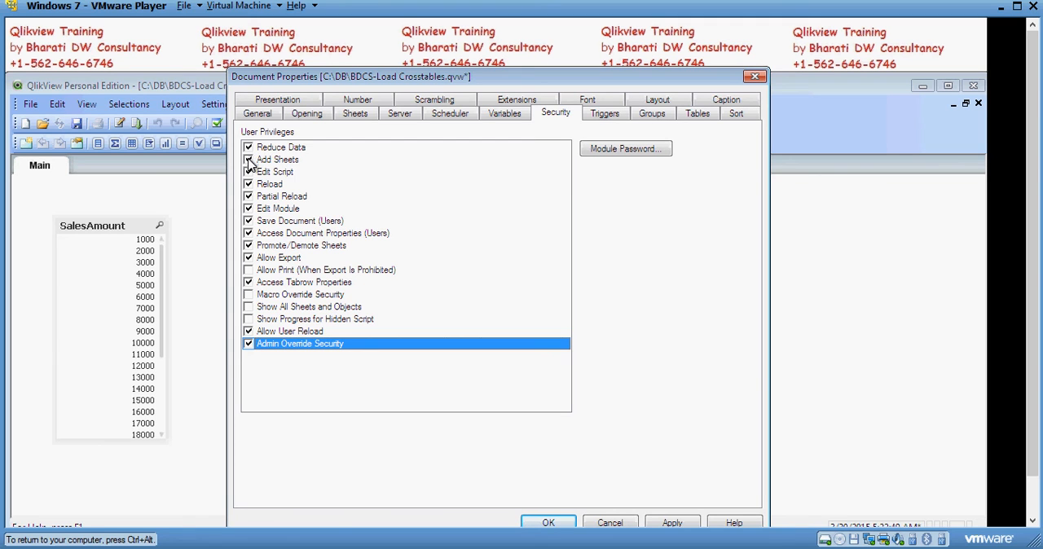
{"action": "left_click", "coordinate": [248, 172]}
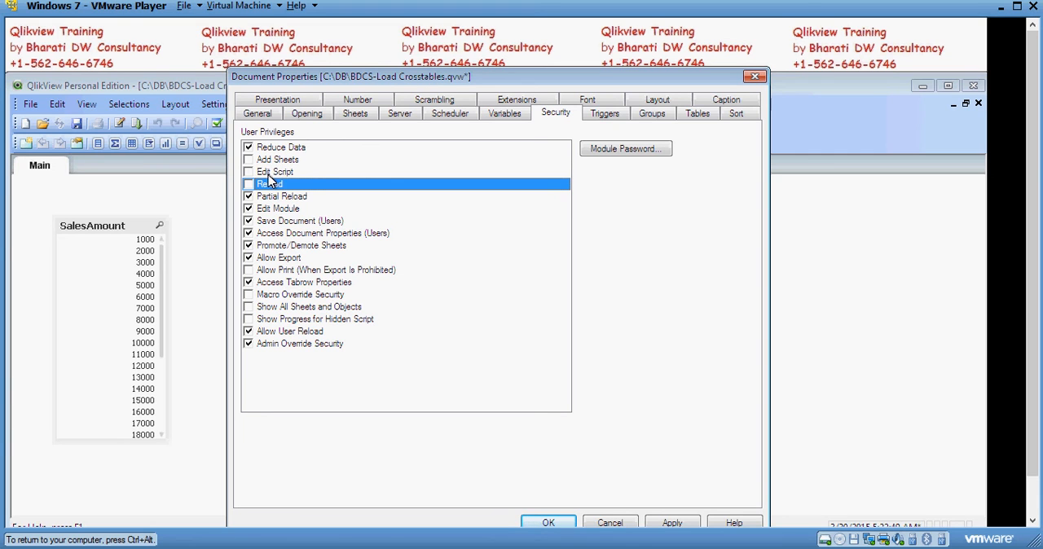
{"action": "mouse_move", "coordinate": [283, 189]}
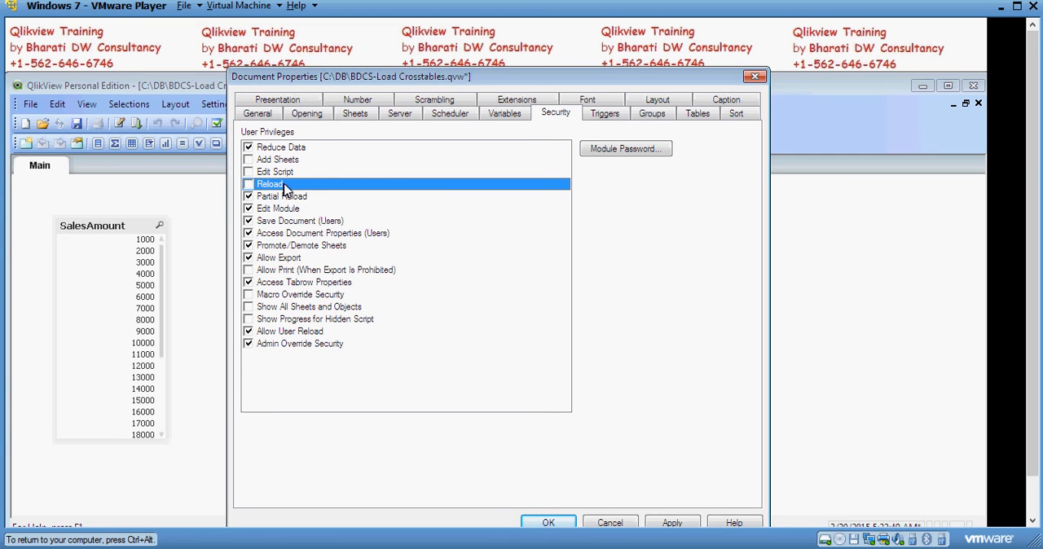
{"action": "left_click", "coordinate": [251, 198]}
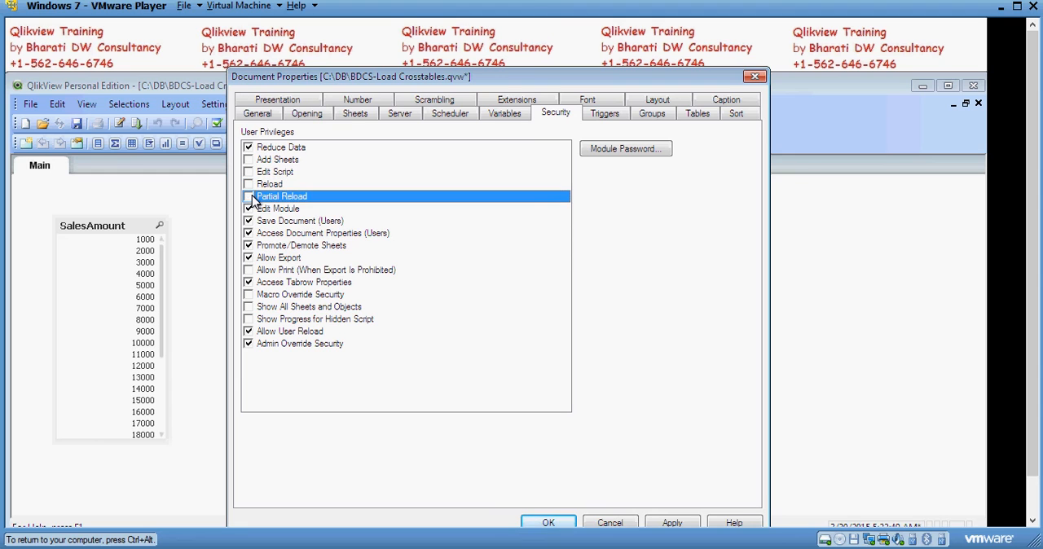
{"action": "left_click", "coordinate": [248, 208]}
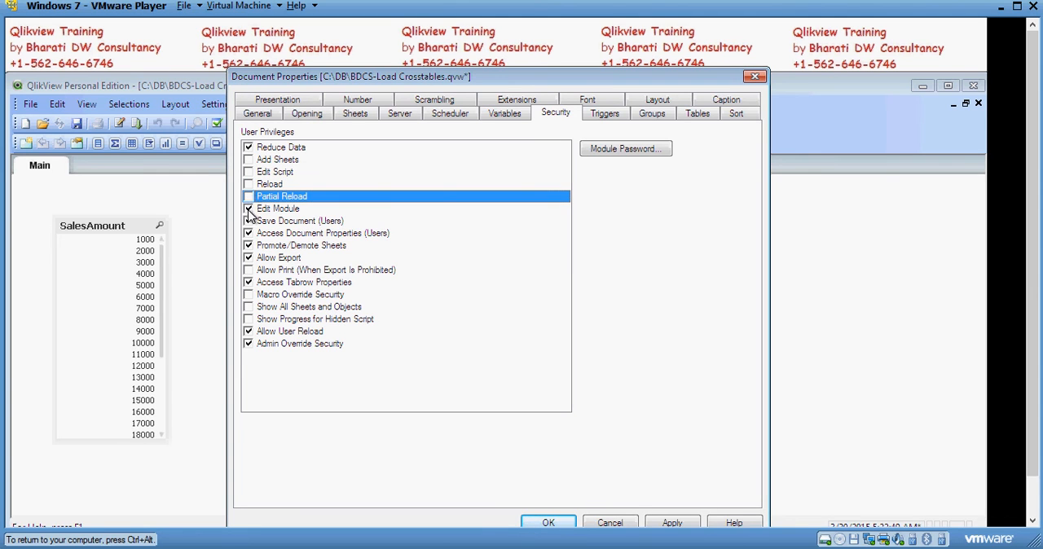
{"action": "left_click", "coordinate": [248, 209]}
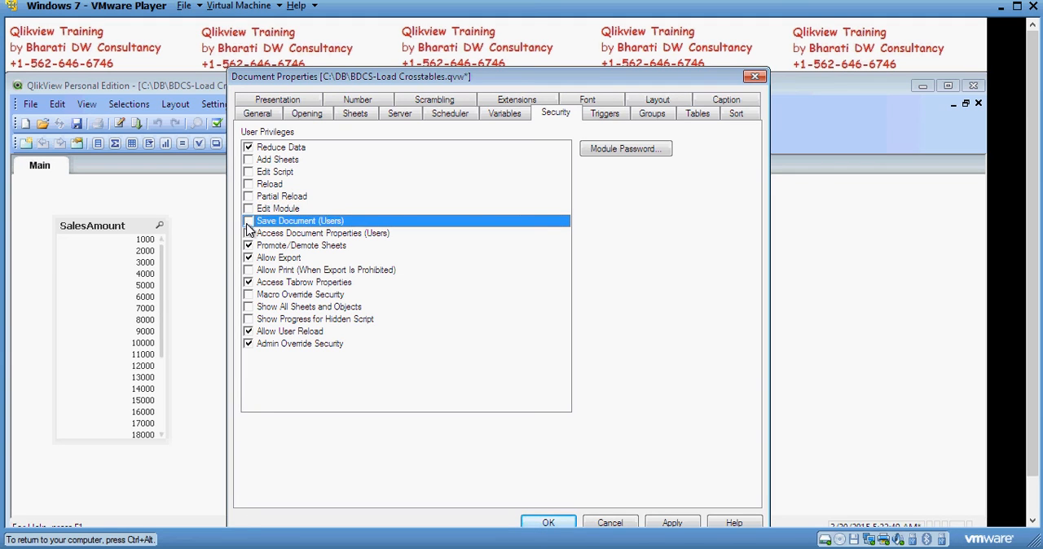
Revoke Save Document, Promote/Demote Sheets and User Reload, allow Show All Sheets, and confirm.
{"action": "left_click", "coordinate": [248, 234]}
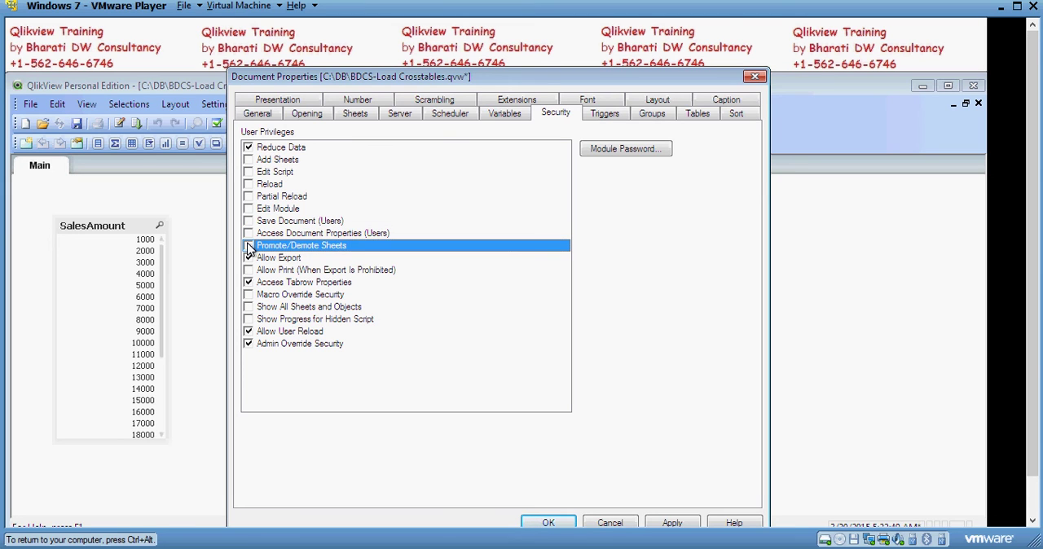
{"action": "left_click", "coordinate": [248, 257]}
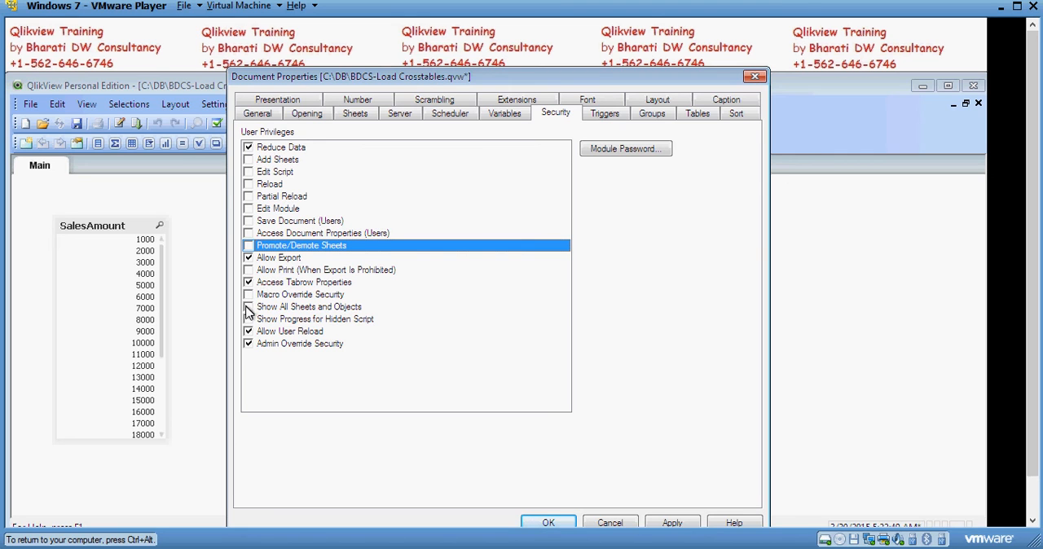
{"action": "left_click", "coordinate": [247, 308]}
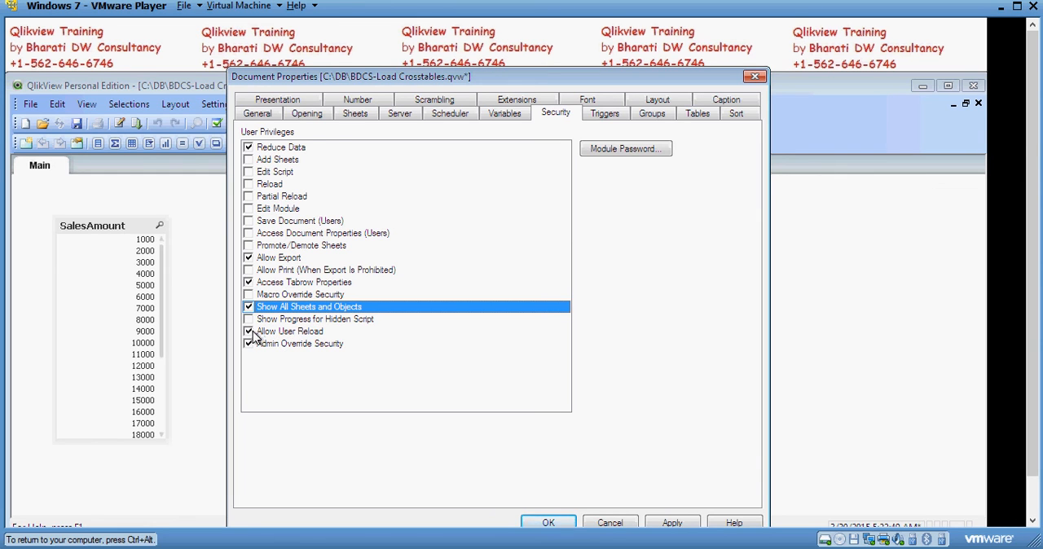
{"action": "left_click", "coordinate": [249, 333]}
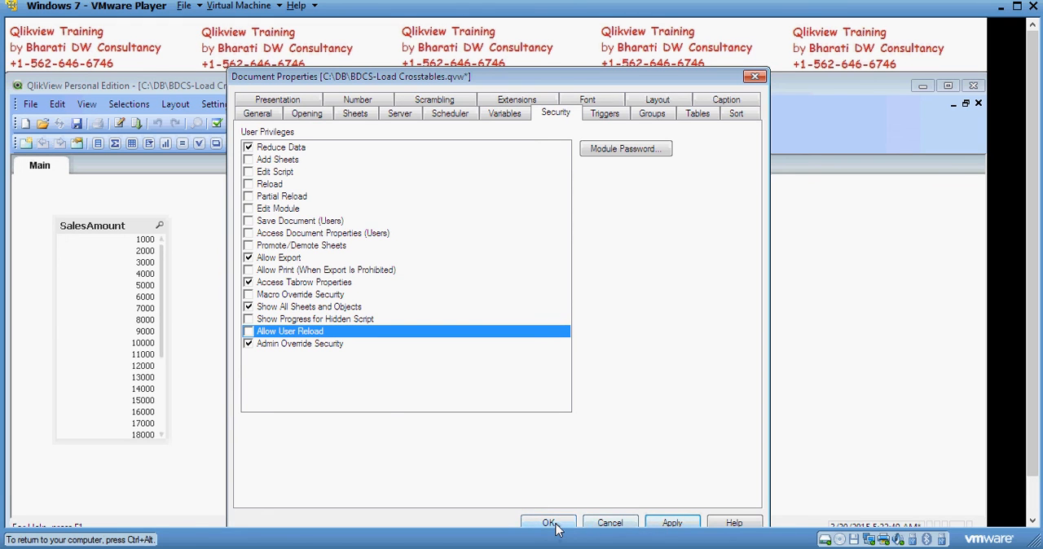
{"action": "left_click", "coordinate": [551, 522]}
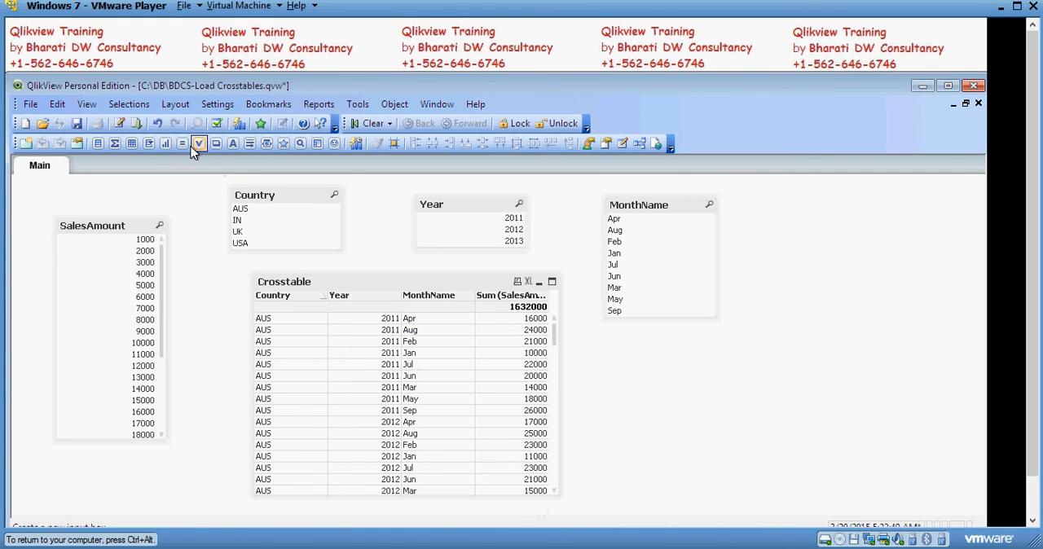
Reopen BDCS-Load Crosstables.qvw, pass its user ID and password prompts, then close QlikView.
{"action": "left_click", "coordinate": [136, 124]}
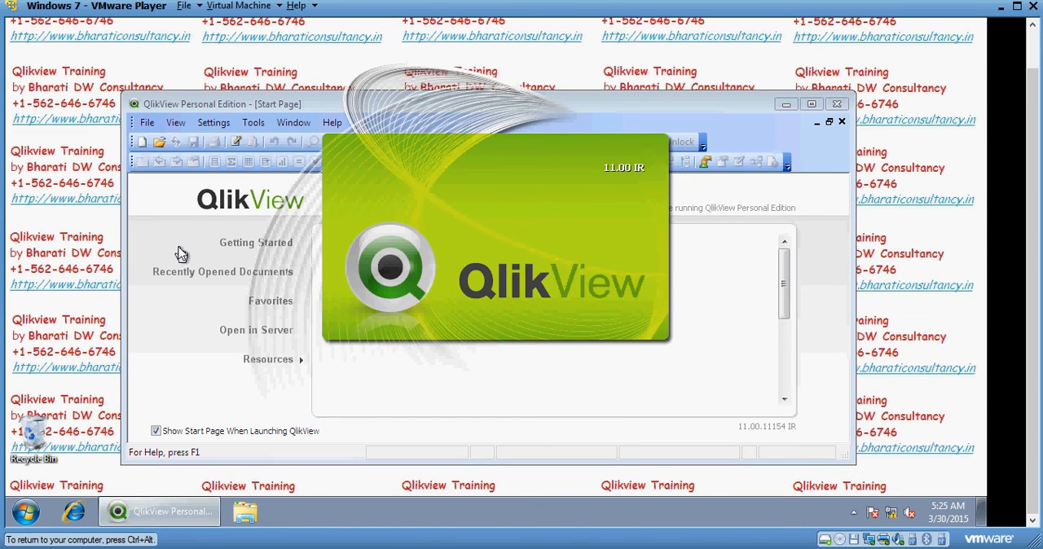
{"action": "left_click", "coordinate": [146, 122]}
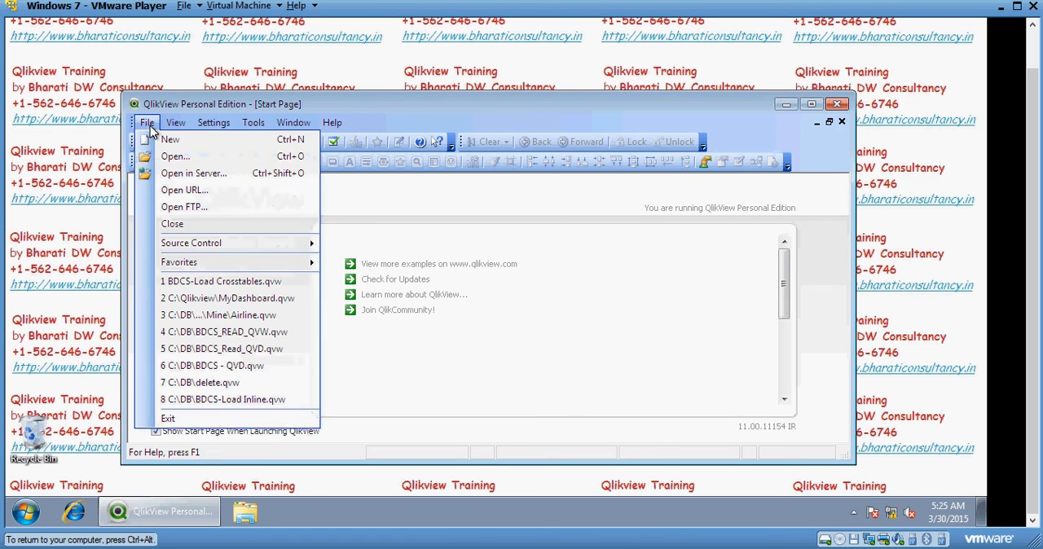
{"action": "mouse_move", "coordinate": [220, 280]}
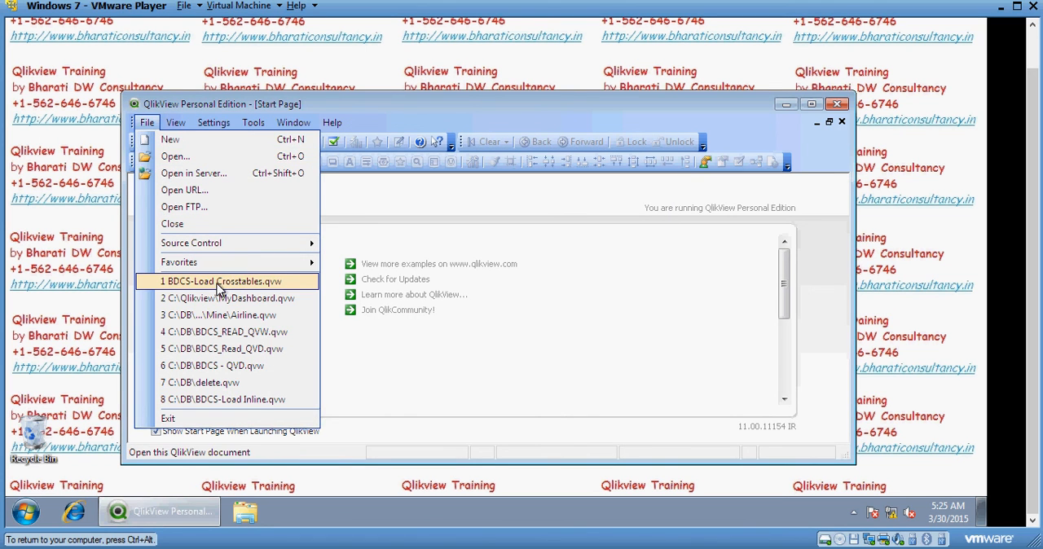
{"action": "left_click", "coordinate": [222, 280]}
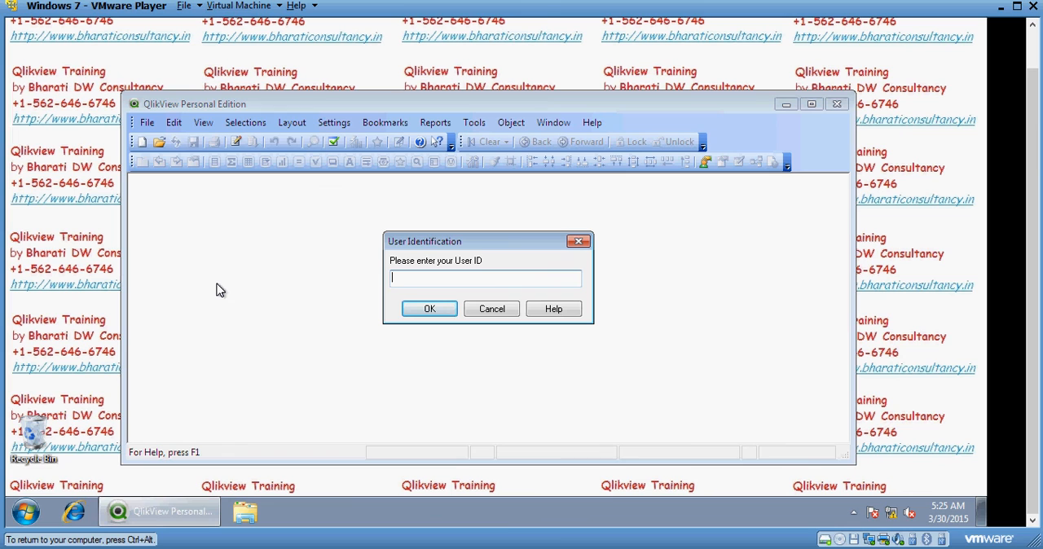
{"action": "type", "text": "b"}
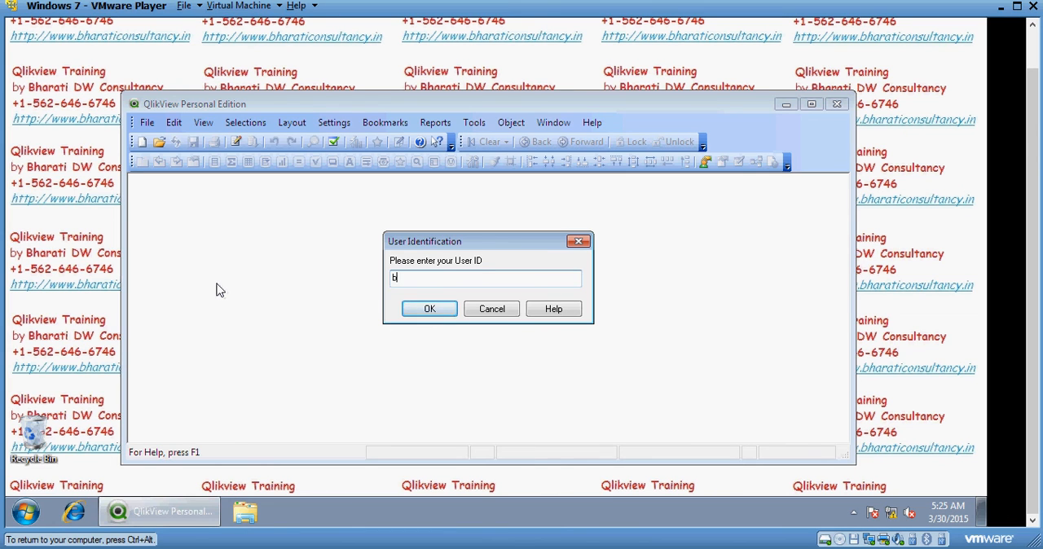
{"action": "left_click", "coordinate": [431, 310]}
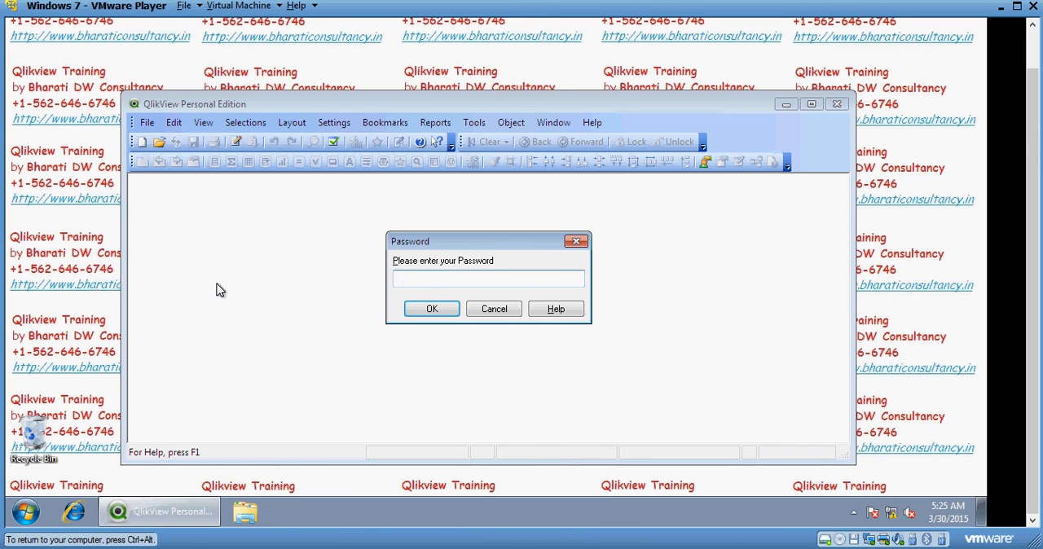
{"action": "left_click", "coordinate": [430, 310]}
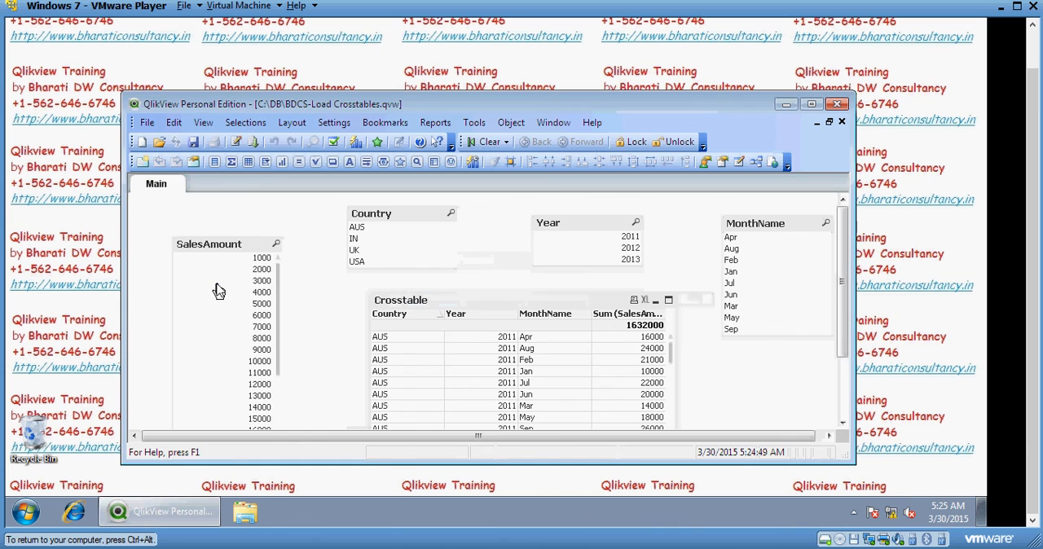
{"action": "mouse_move", "coordinate": [756, 134]}
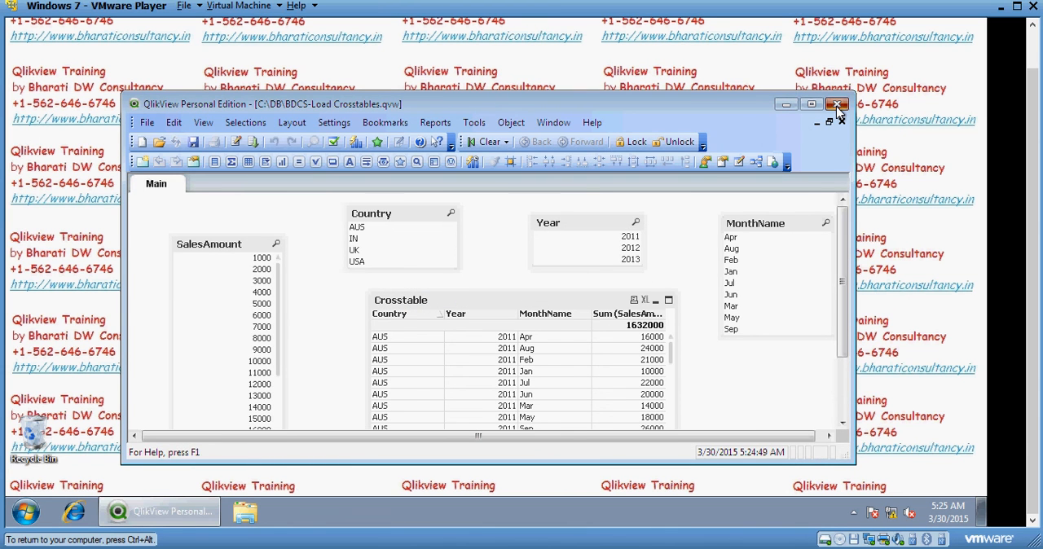
{"action": "left_click", "coordinate": [840, 104]}
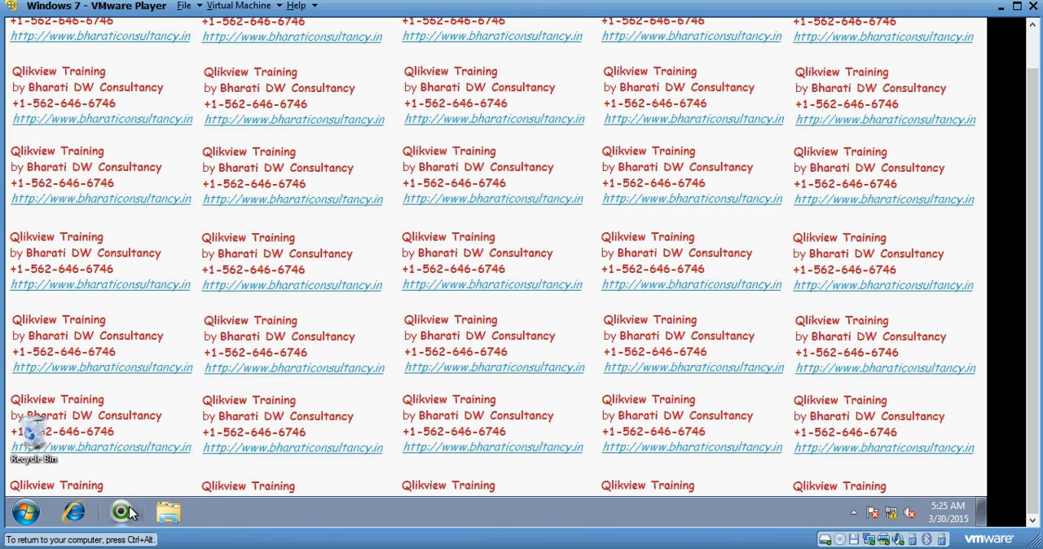
Relaunch QlikView and reopen BDCS-Load Crosstables.qvw from the recent documents list.
{"action": "left_click", "coordinate": [123, 512]}
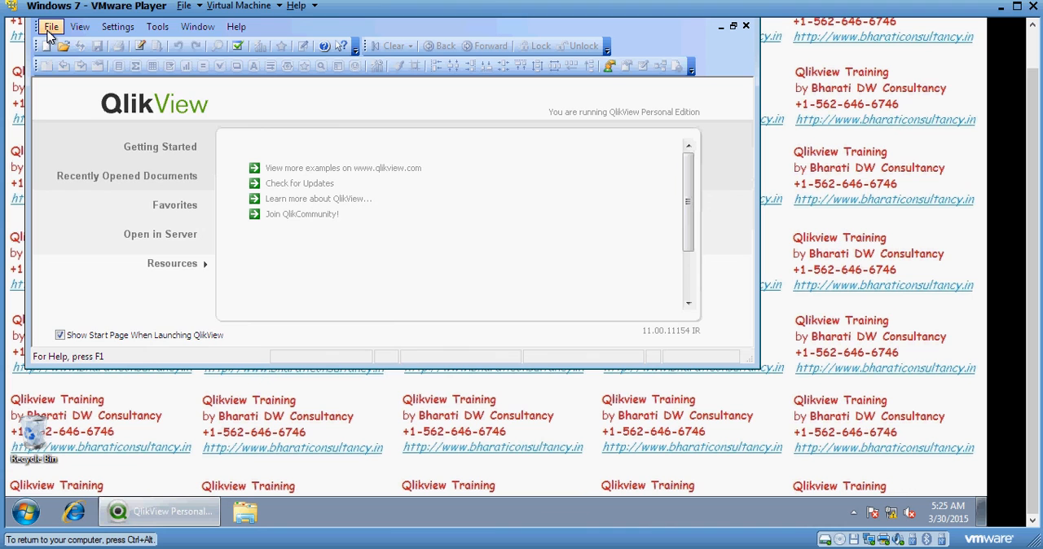
{"action": "left_click", "coordinate": [52, 26]}
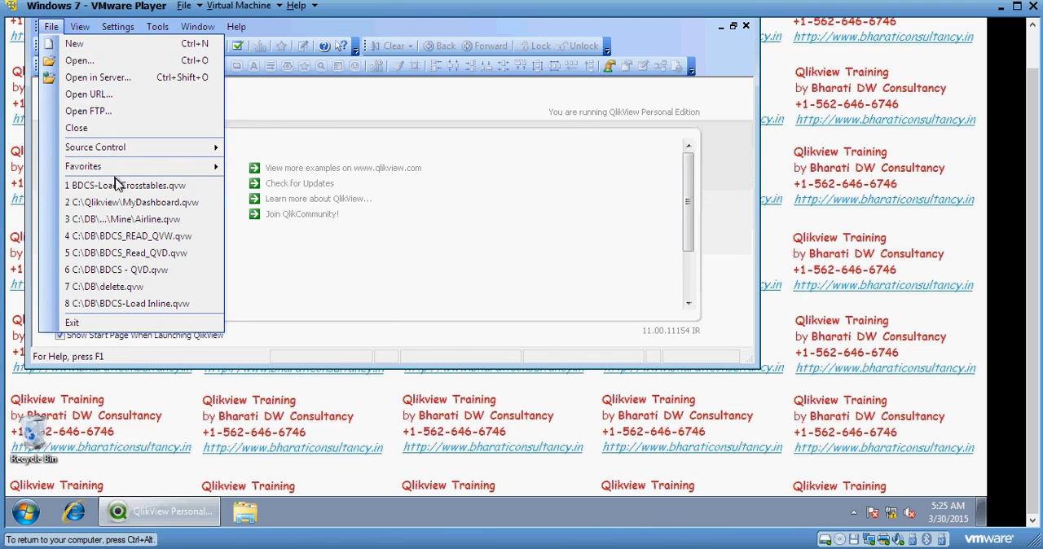
{"action": "left_click", "coordinate": [123, 186]}
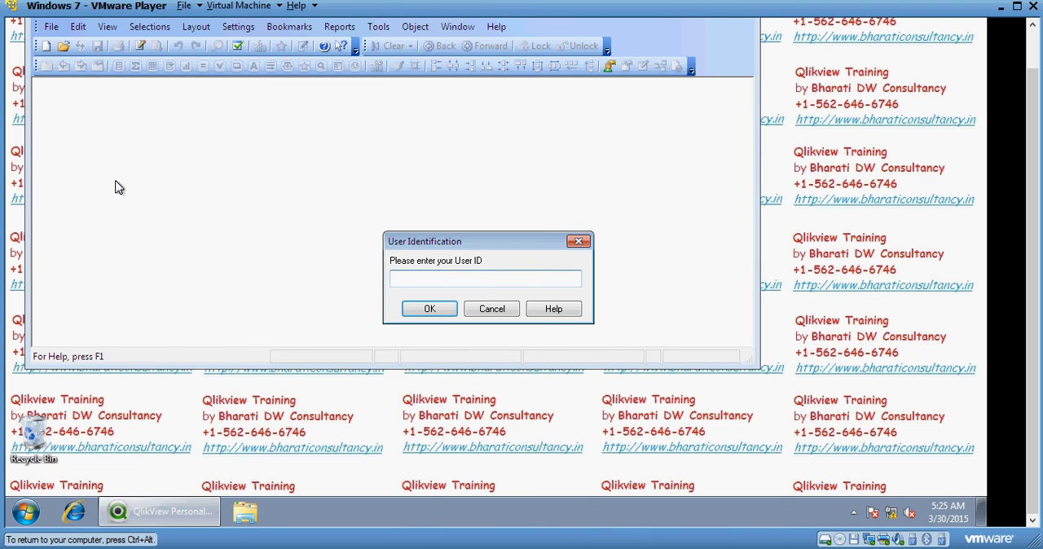
Log in to the document as user 'john' with his password.
{"action": "type", "text": "john"}
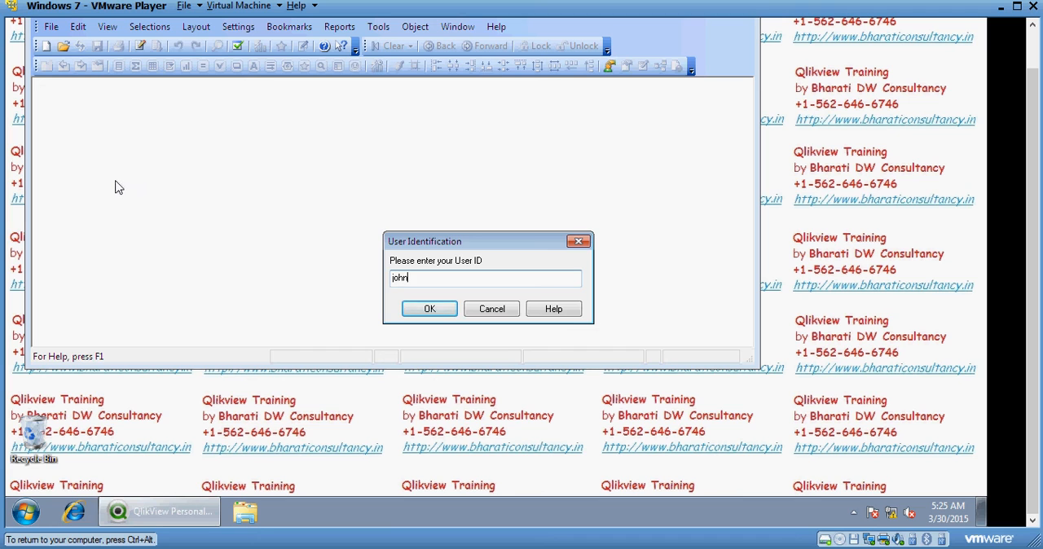
{"action": "left_click", "coordinate": [430, 309]}
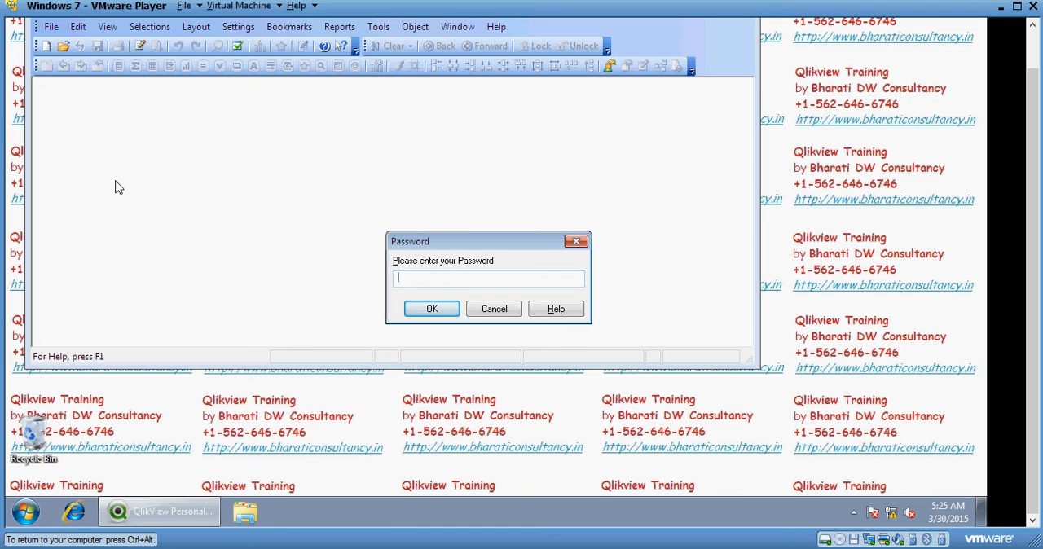
{"action": "type", "text": "••••"}
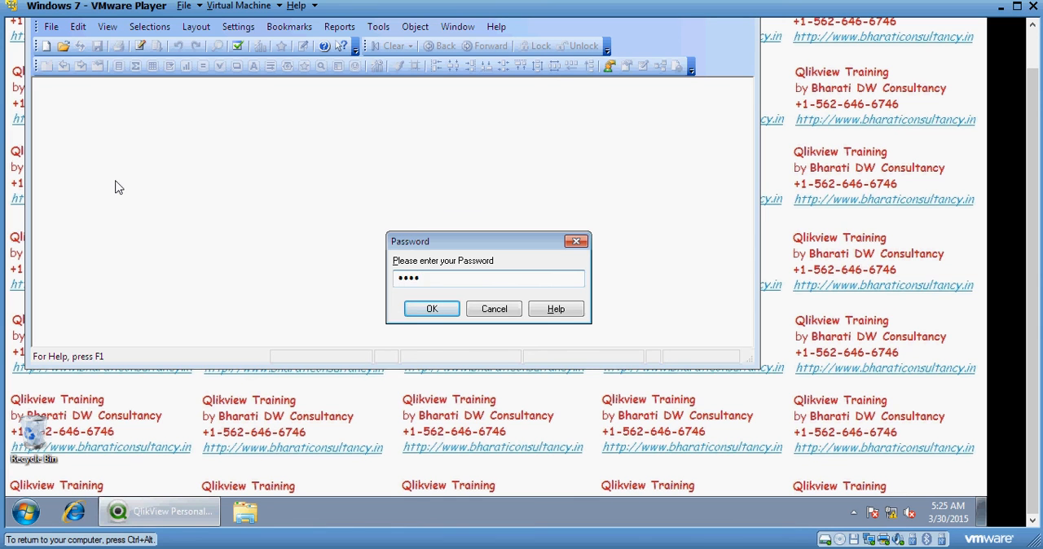
{"action": "left_click", "coordinate": [432, 310]}
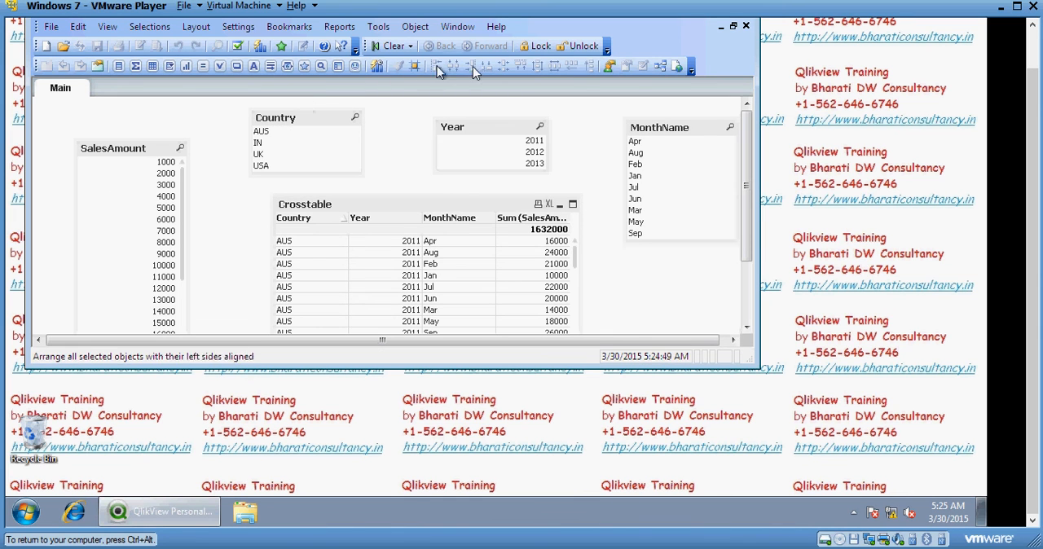
{"action": "mouse_move", "coordinate": [717, 30]}
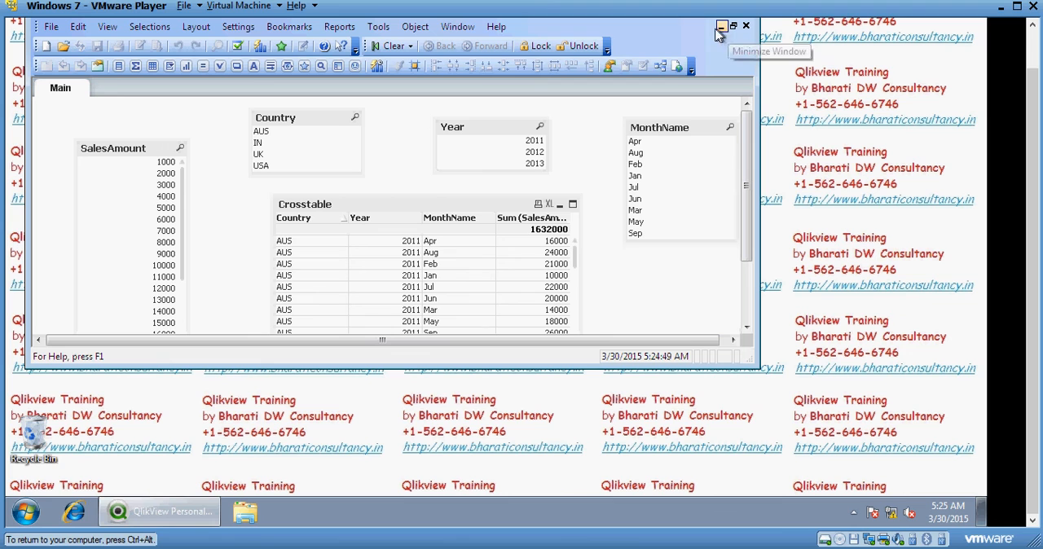
{"action": "mouse_move", "coordinate": [697, 20]}
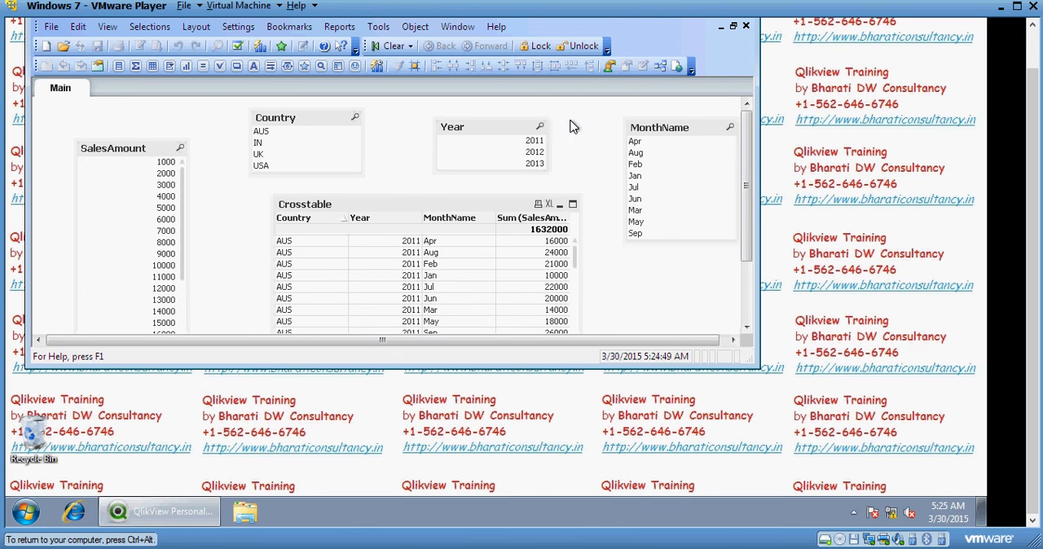
{"action": "mouse_move", "coordinate": [750, 365]}
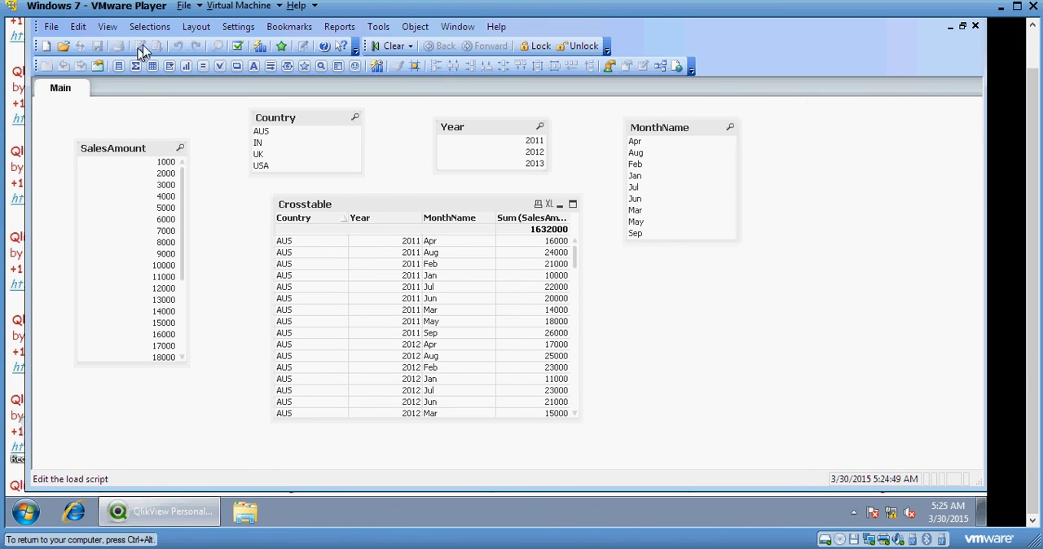
Attempt to reach the load script, then bring up the Main sheet's properties.
{"action": "left_click", "coordinate": [238, 26]}
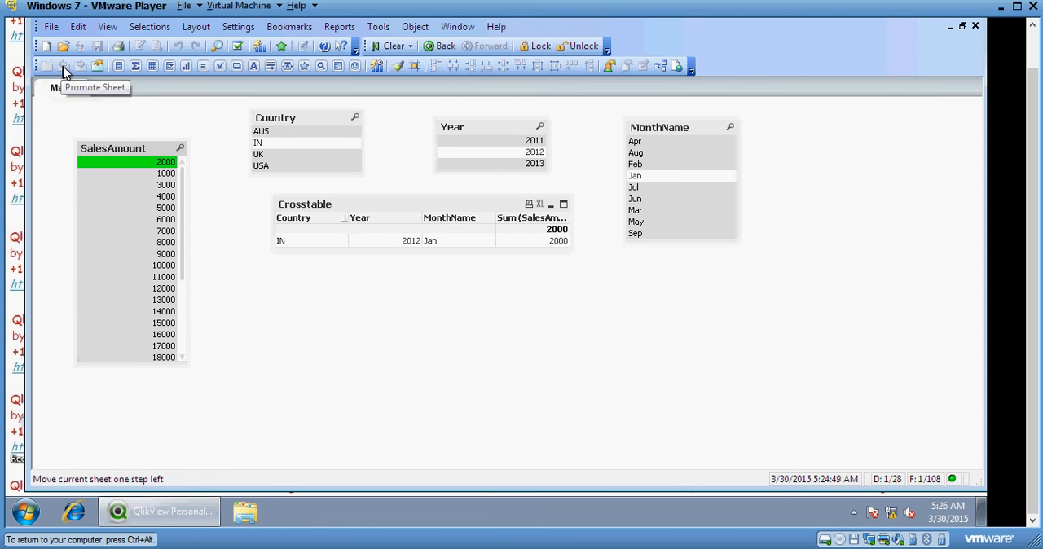
{"action": "mouse_move", "coordinate": [95, 72]}
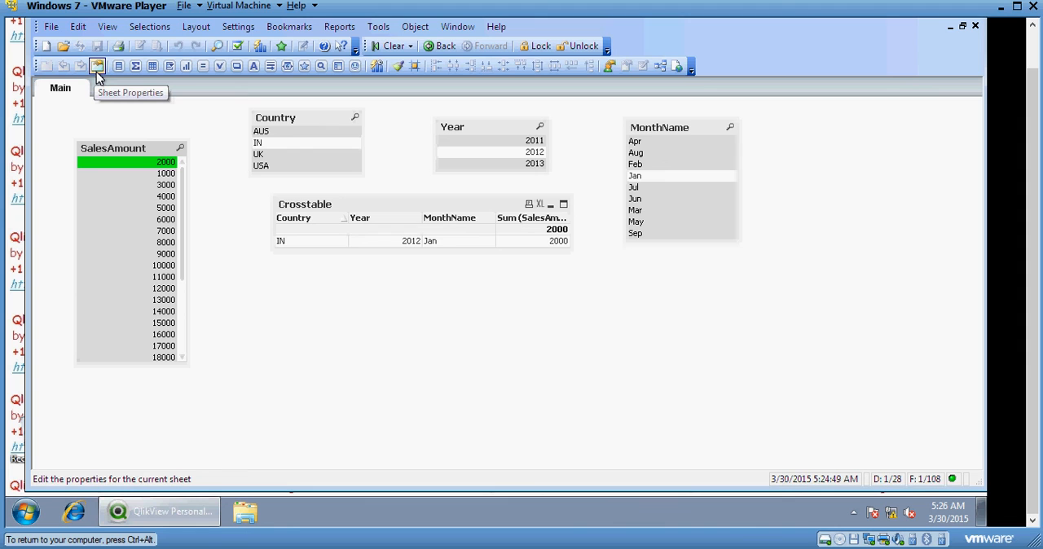
{"action": "left_click", "coordinate": [98, 65]}
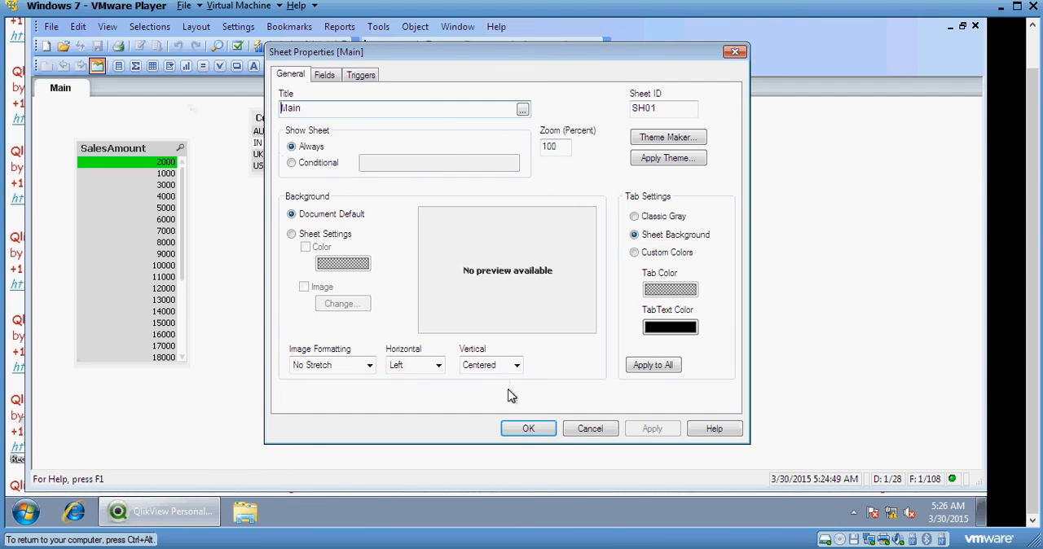